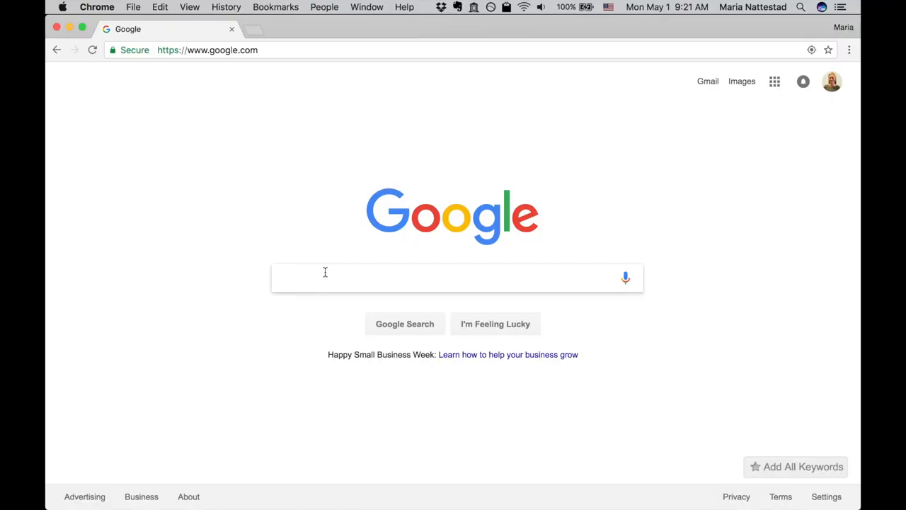
Step: Search Google for 'install argparse' and open the argparse PyPI result
{"action": "type", "text": "install ar"}
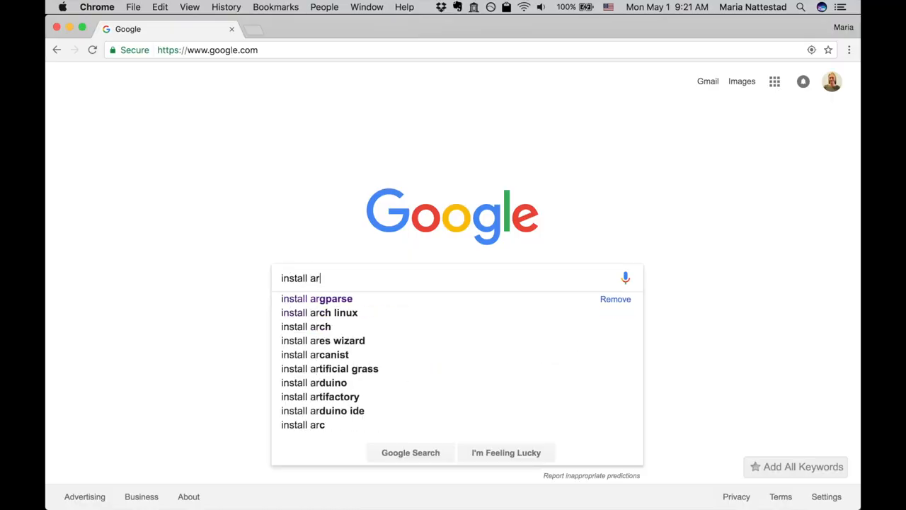
{"action": "left_click", "coordinate": [317, 297]}
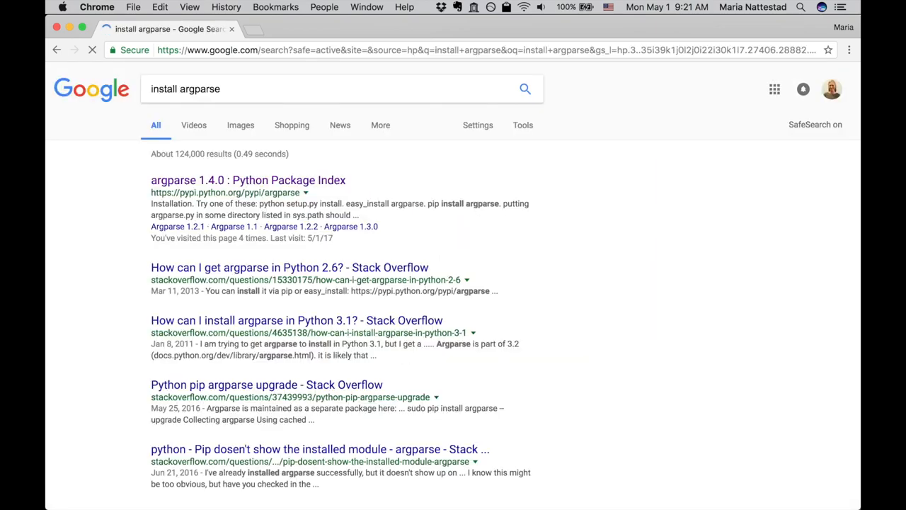
{"action": "left_click", "coordinate": [248, 179]}
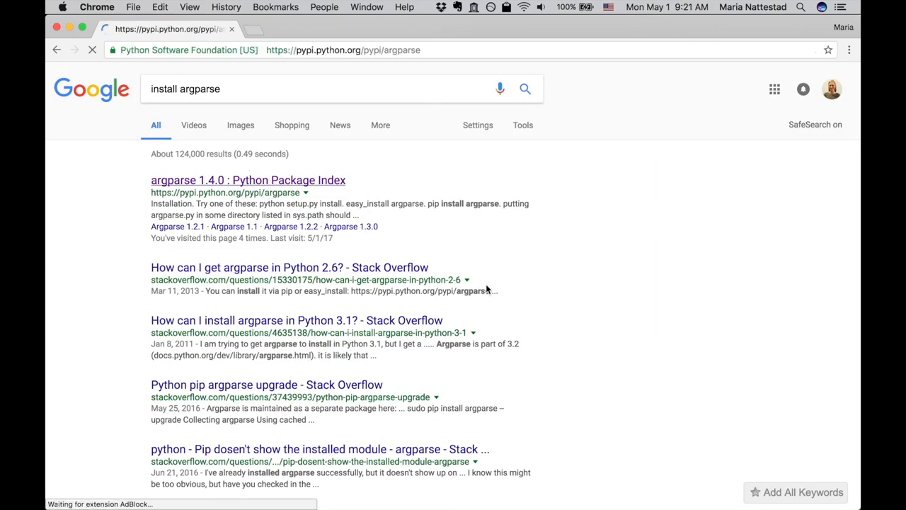
{"action": "left_click", "coordinate": [248, 180]}
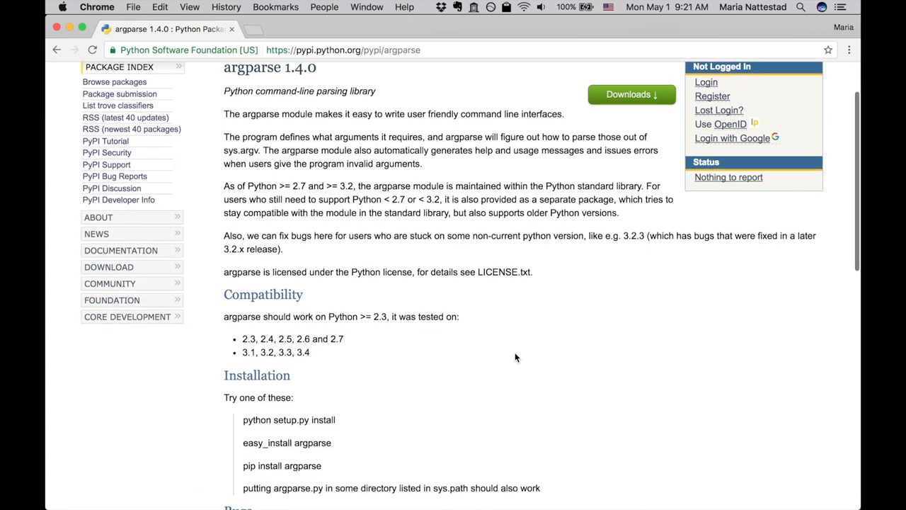
Step: Scroll to the Installation section and select the word 'pip' in the instructions
{"action": "scroll", "scroll_direction": "down", "scroll_amount": 3}
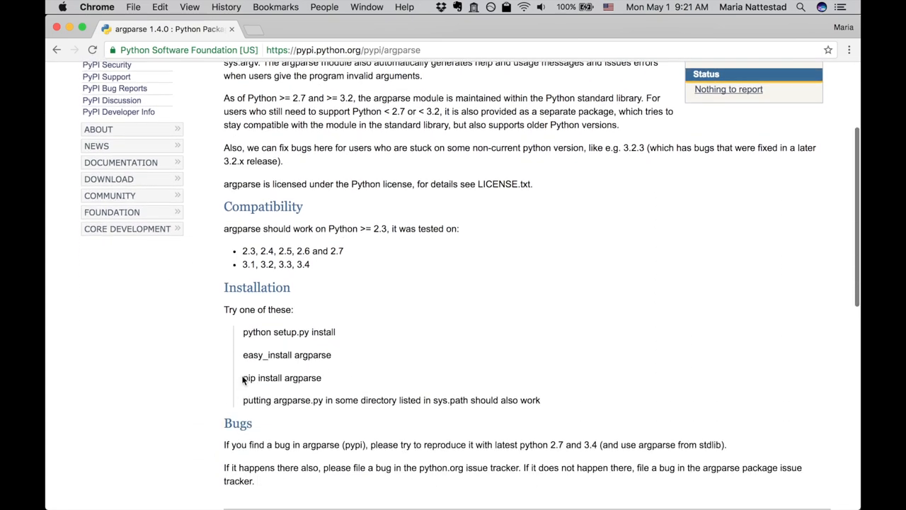
{"action": "mouse_move", "coordinate": [370, 378]}
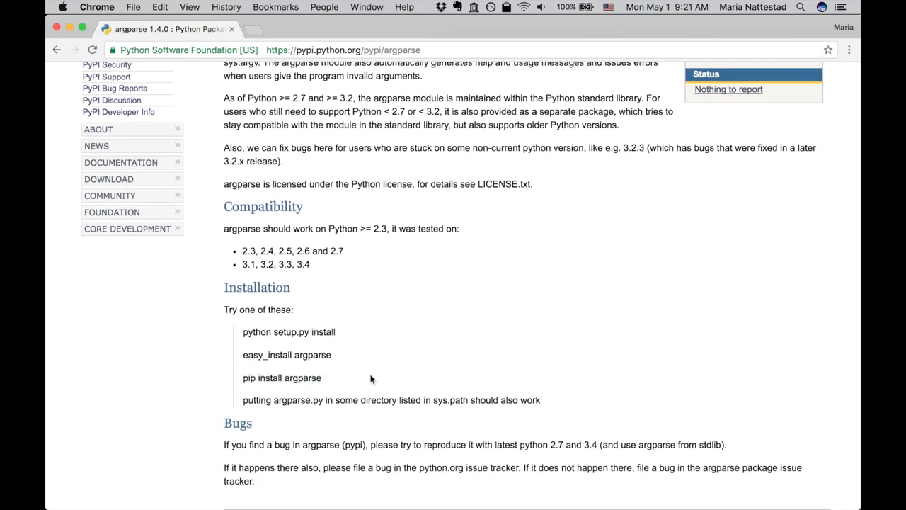
{"action": "double_click", "coordinate": [249, 377]}
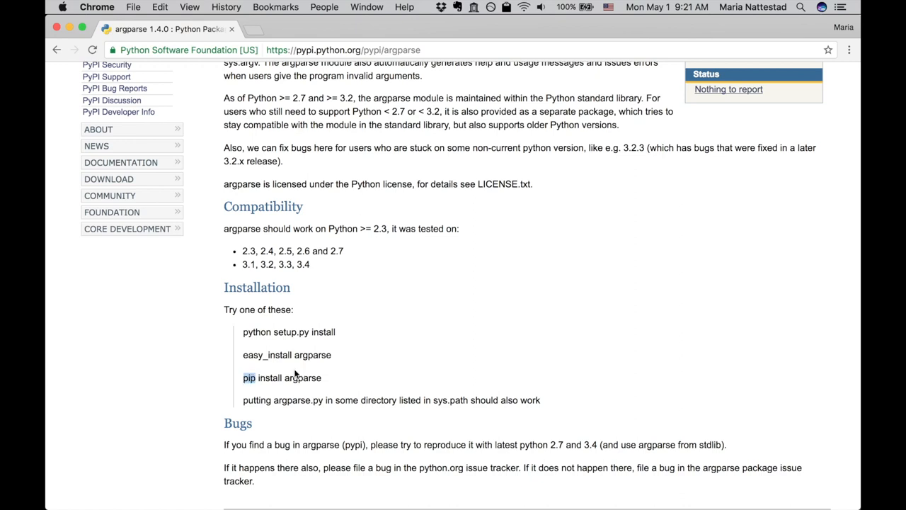
{"action": "mouse_move", "coordinate": [434, 374]}
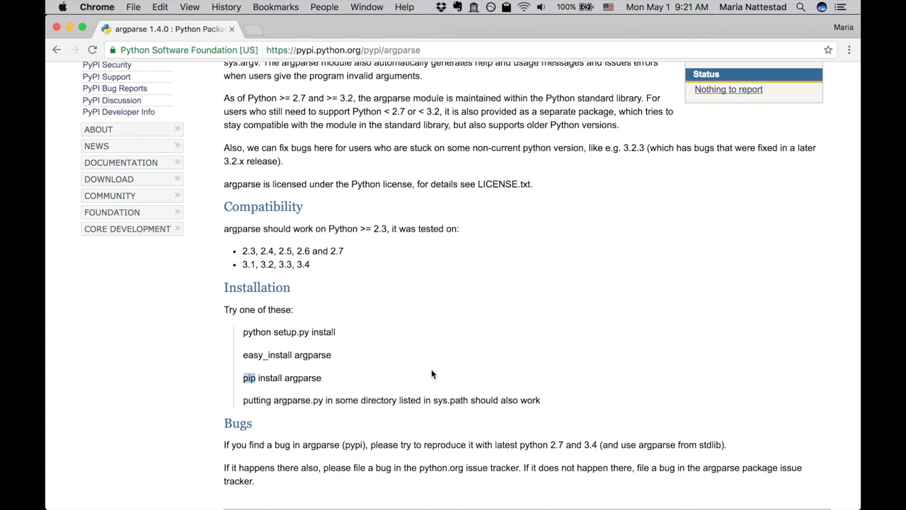
{"action": "scroll", "scroll_direction": "up", "scroll_amount": 3}
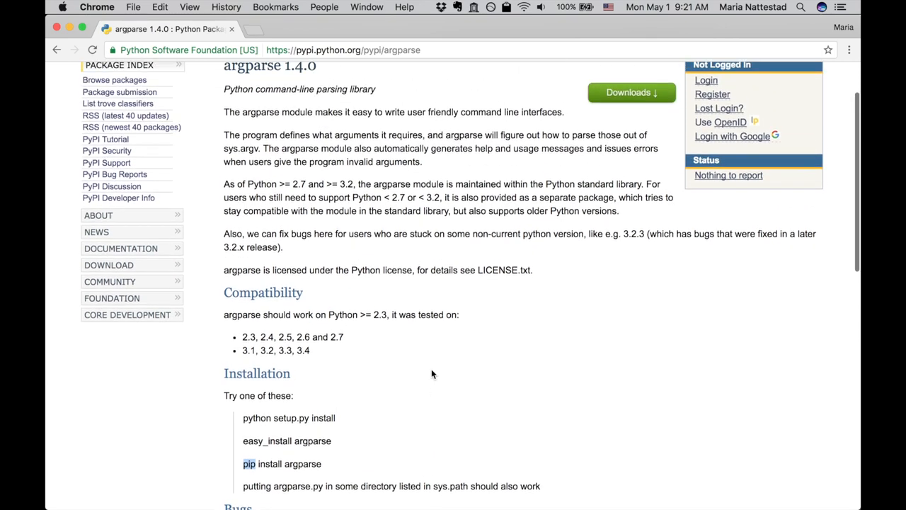
{"action": "scroll", "scroll_direction": "down", "scroll_amount": 3}
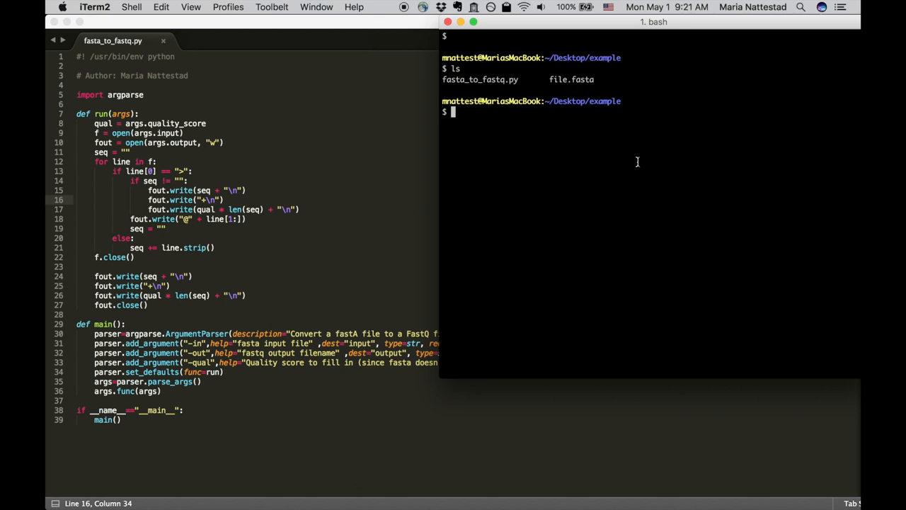
Step: Run ./fasta_to_fastq.py with no arguments to get the usage line and '-in is required' error
{"action": "double_click", "coordinate": [480, 80]}
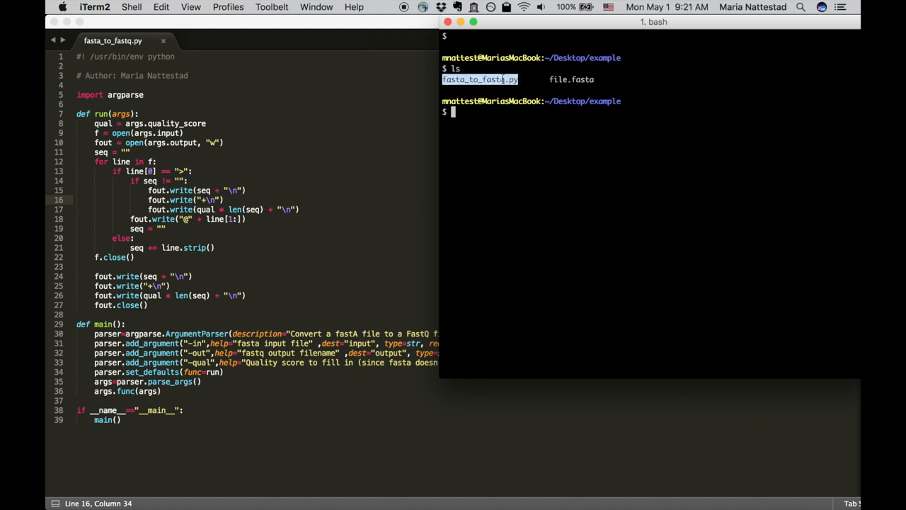
{"action": "mouse_move", "coordinate": [575, 84]}
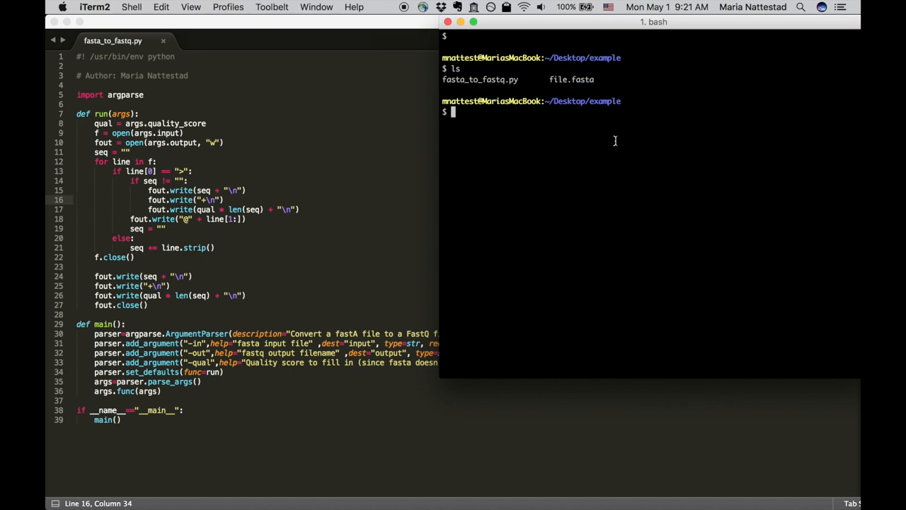
{"action": "type", "text": "./"}
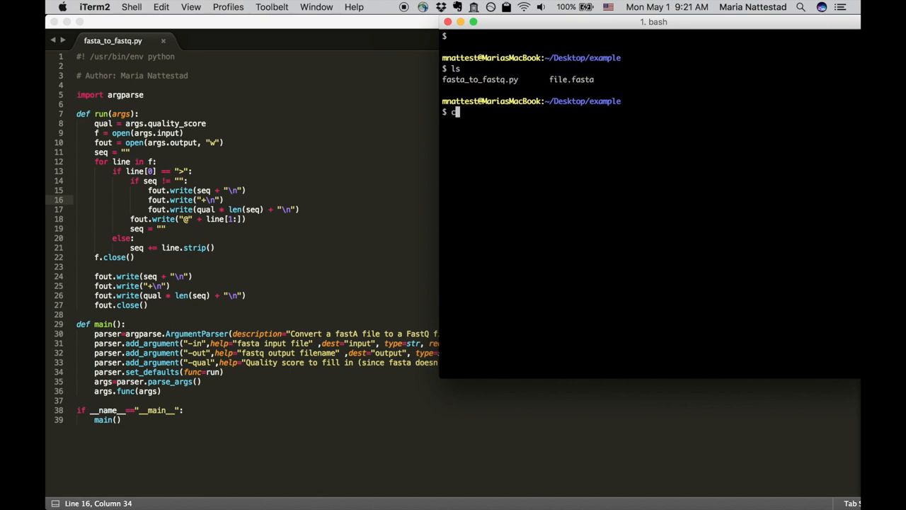
{"action": "type", "text": "./fasta"}
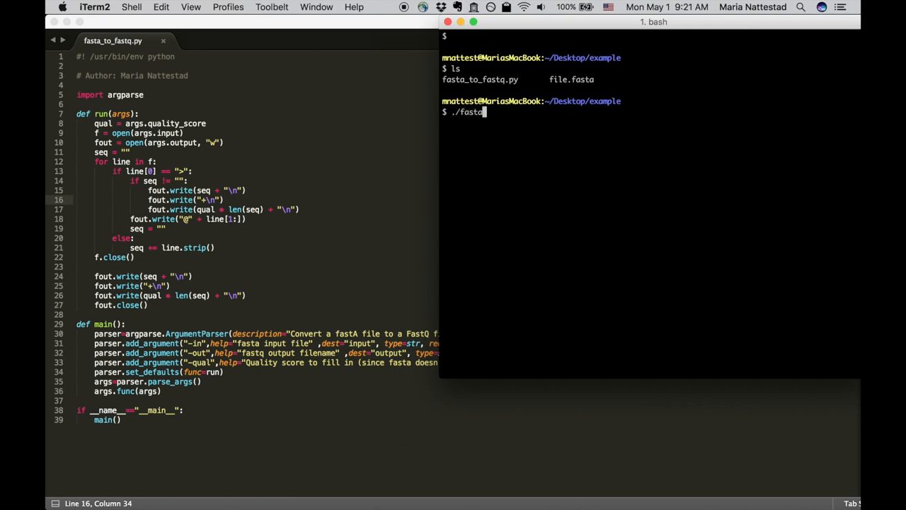
{"action": "key", "text": "Tab"}
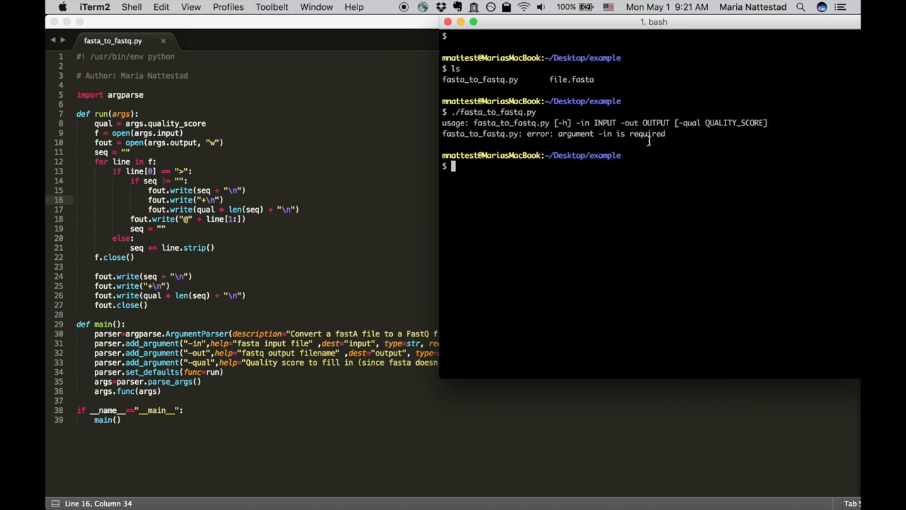
{"action": "mouse_move", "coordinate": [610, 133]}
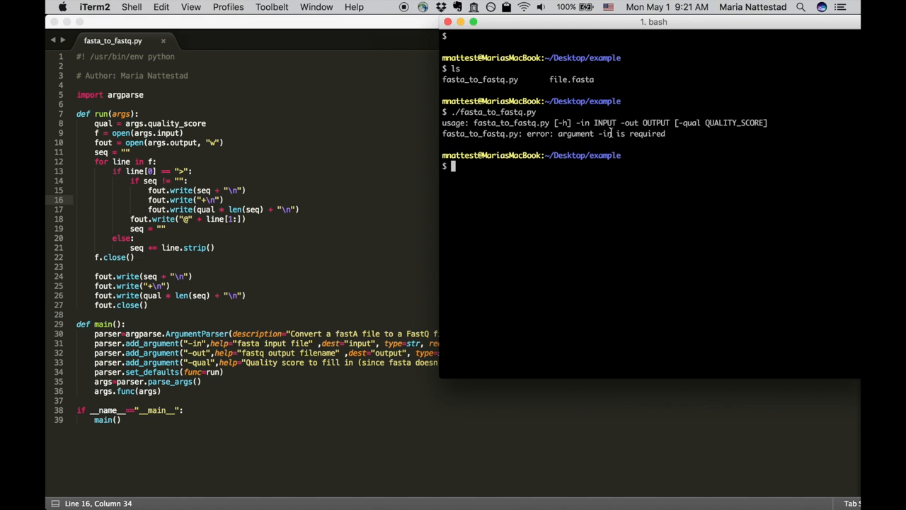
{"action": "mouse_move", "coordinate": [583, 139]}
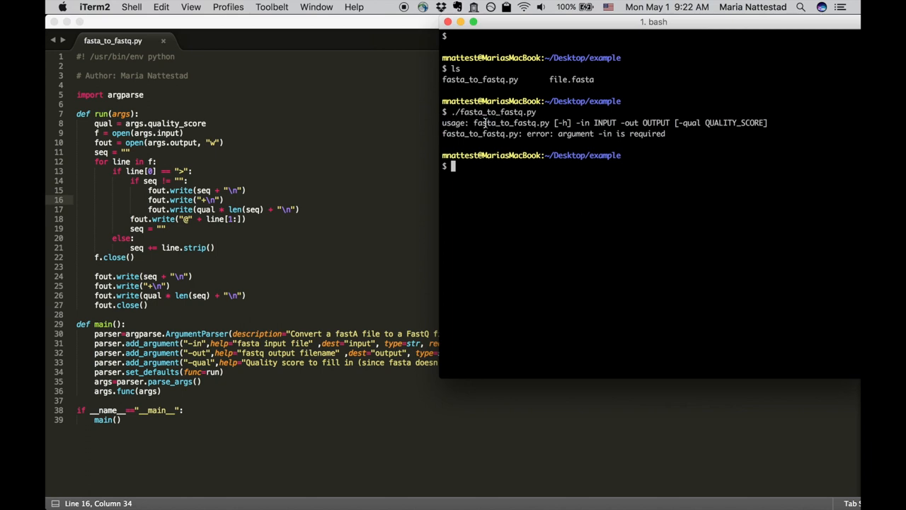
{"action": "double_click", "coordinate": [507, 121]}
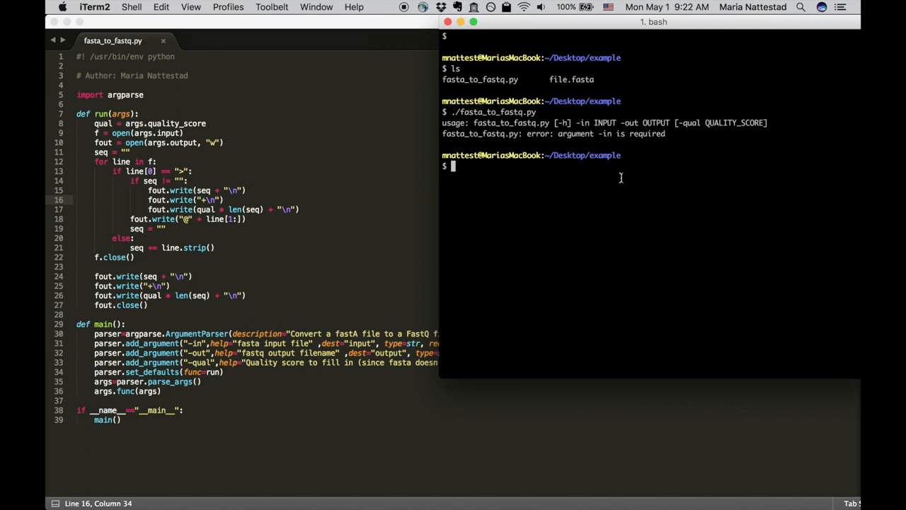
Step: Run ./fasta_to_fastq.py -in file.fasta -out file.fastq, then list files to confirm file.fastq exists
{"action": "type", "text": "./fasta_to_fastq.py -in"}
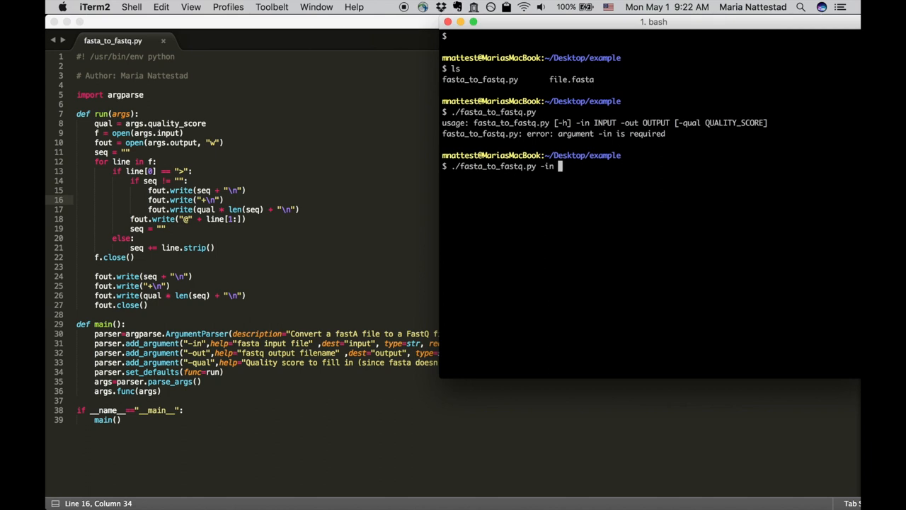
{"action": "type", "text": "file.fasta"}
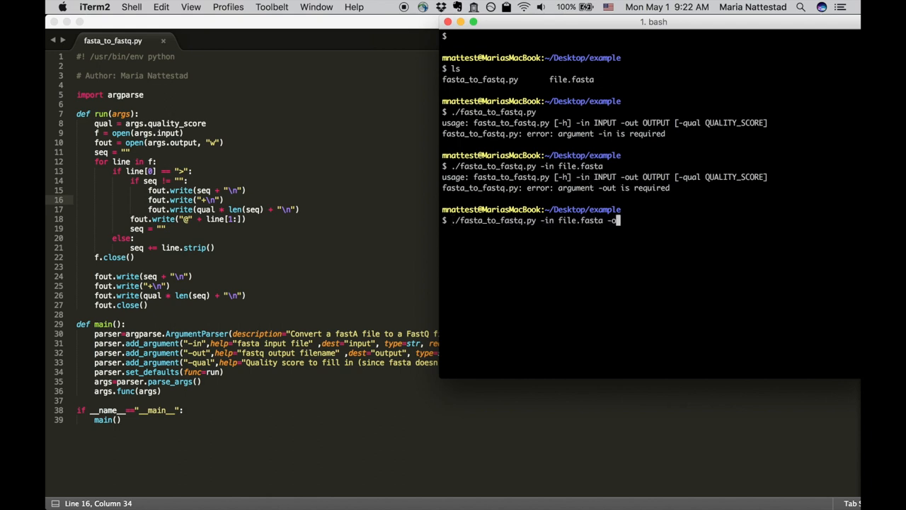
{"action": "type", "text": "ut file.fastq"}
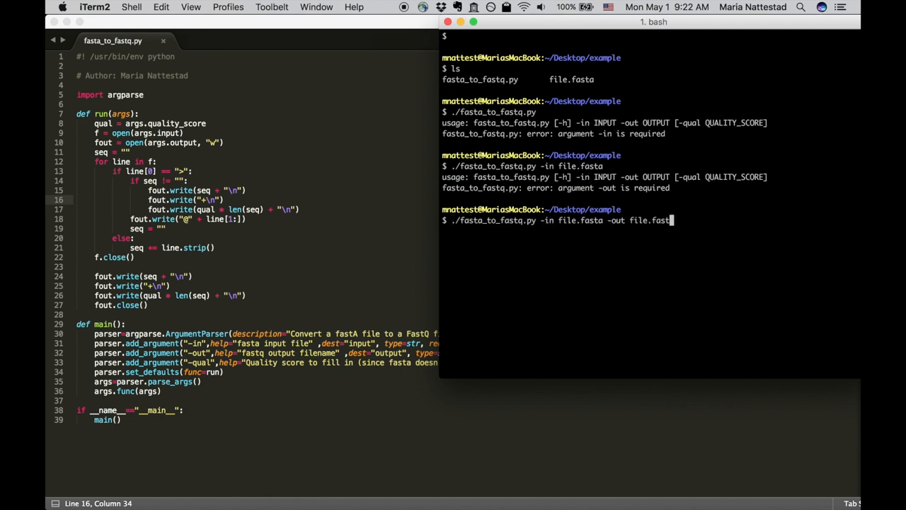
{"action": "type", "text": "q"}
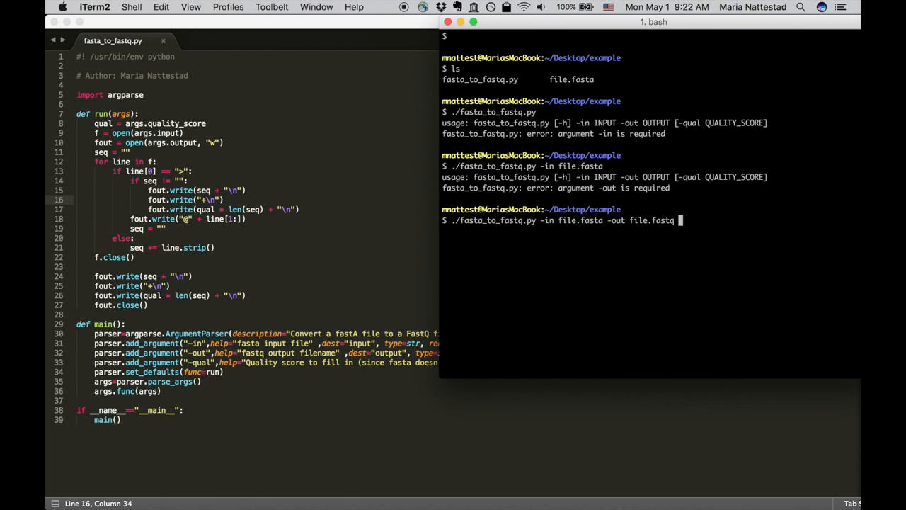
{"action": "key", "text": "Return"}
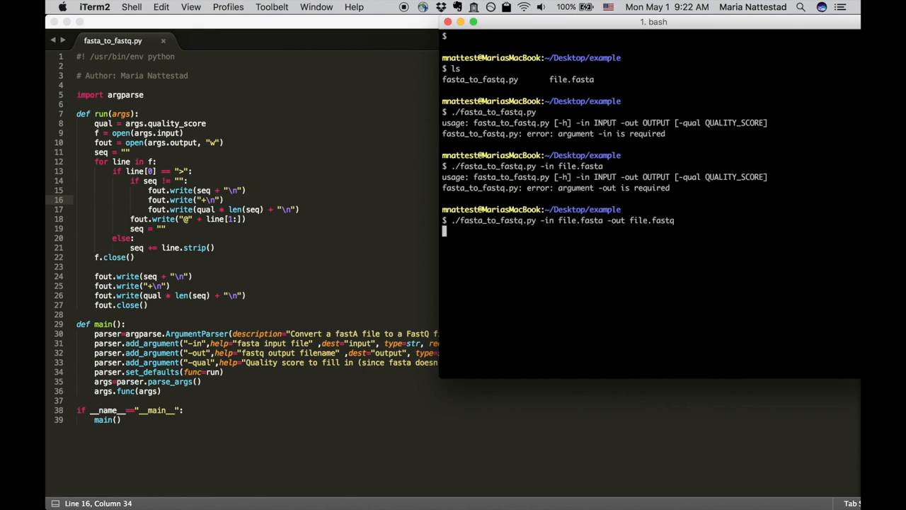
{"action": "key", "text": "Return"}
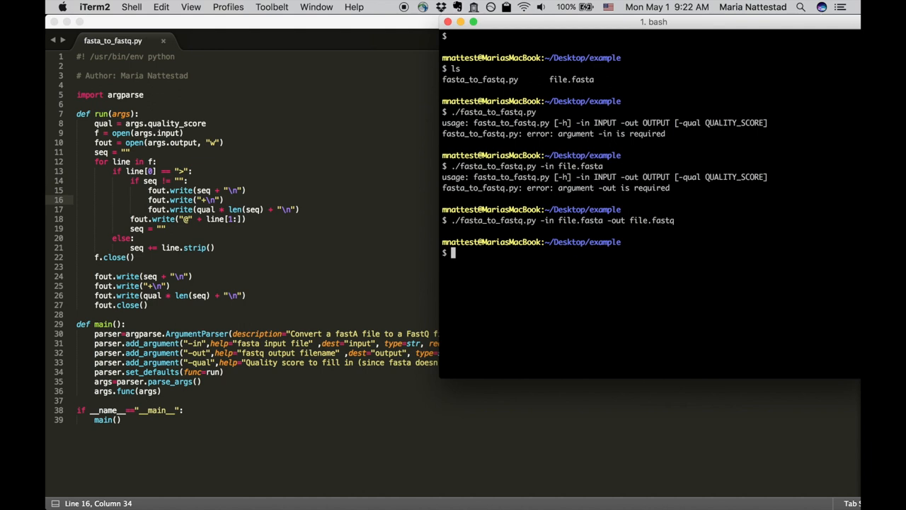
{"action": "type", "text": "ls"}
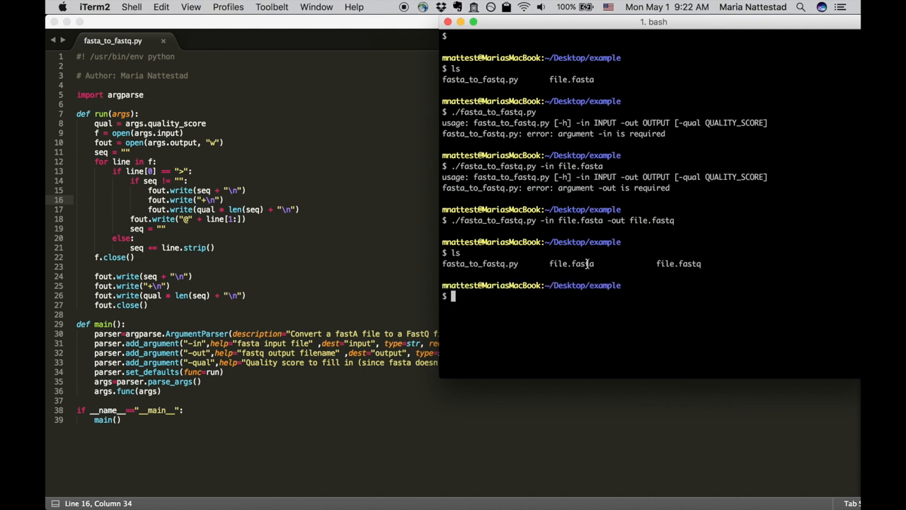
Step: Page through file.fasta with less and highlight its records
{"action": "type", "text": "less"}
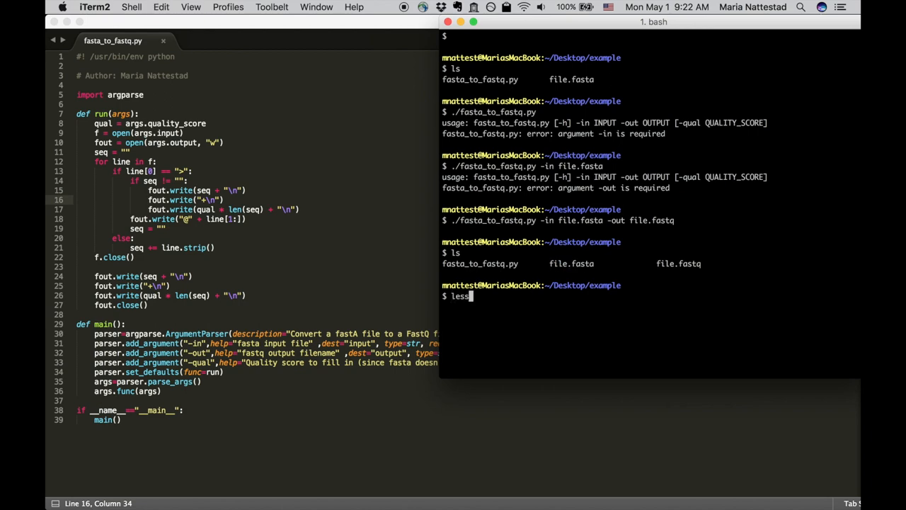
{"action": "type", "text": "file.fasta"}
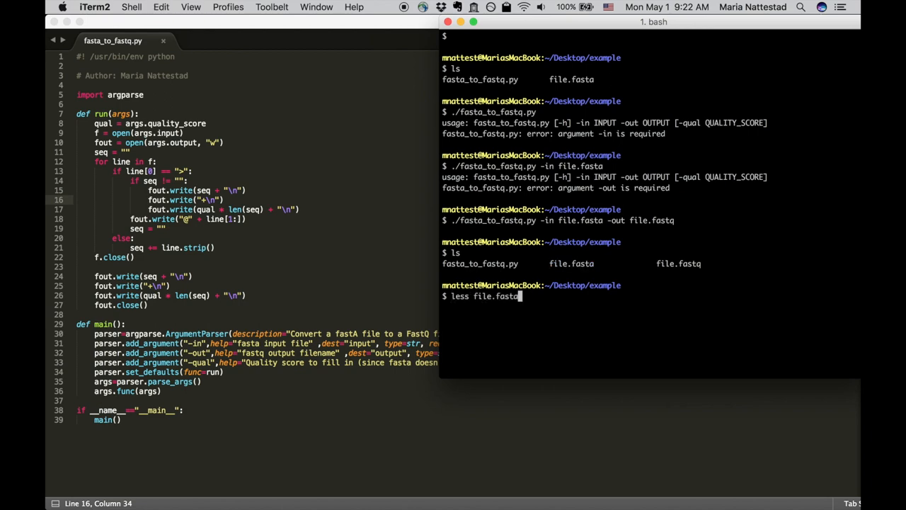
{"action": "key", "text": "Return"}
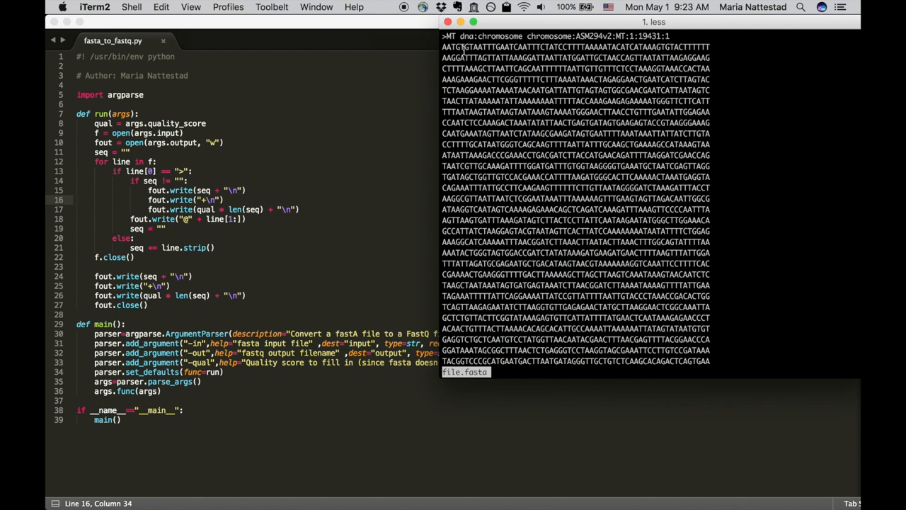
{"action": "left_click_drag", "start_coordinate": [460, 50], "coordinate": [701, 276]}
{"action": "type", "text": "less"}
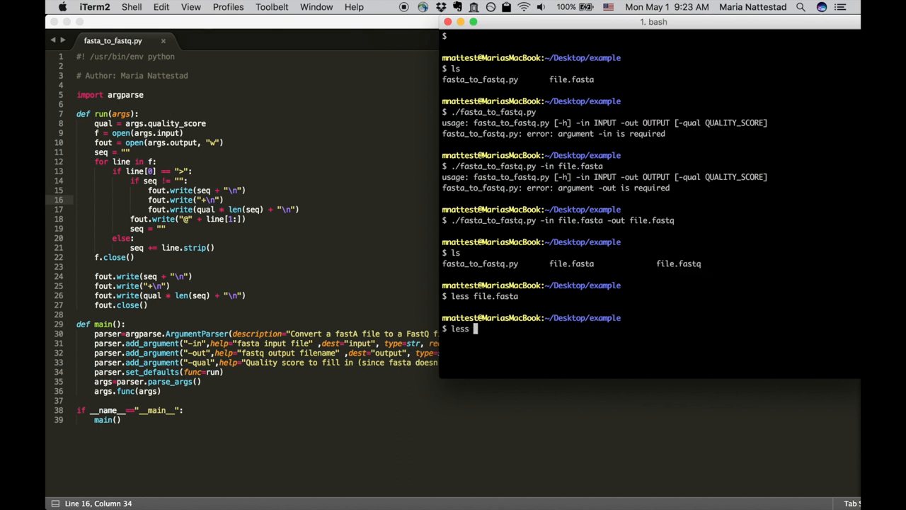
Step: View file.fastq in less, then reopen it with less -S to see records unwrapped
{"action": "type", "text": "file.fastq"}
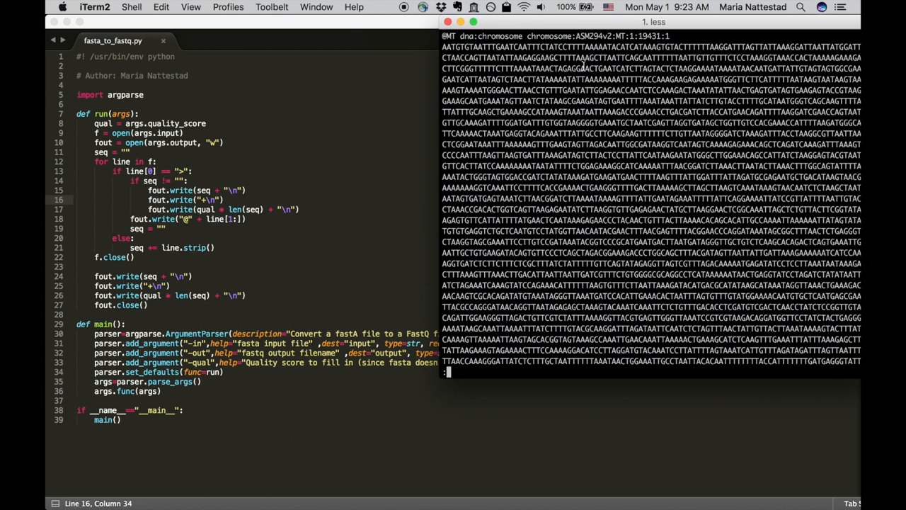
{"action": "key", "text": "q"}
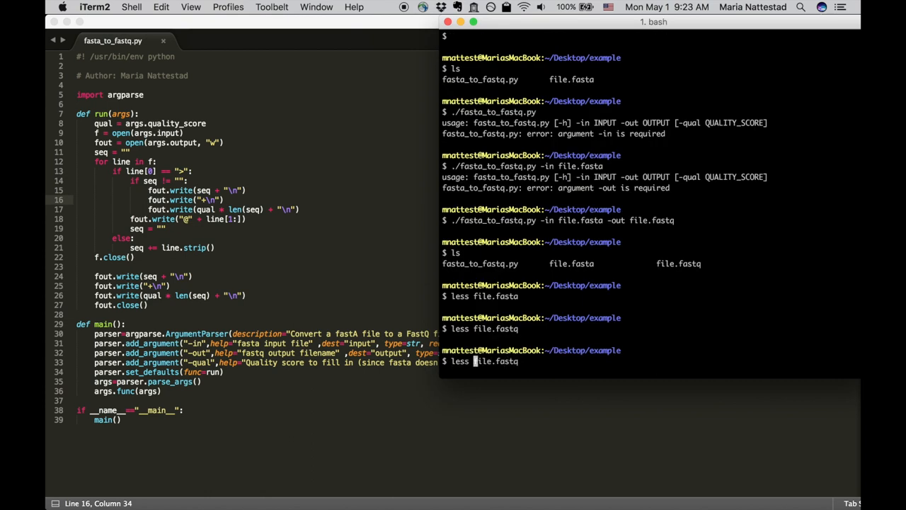
{"action": "type", "text": "-S"}
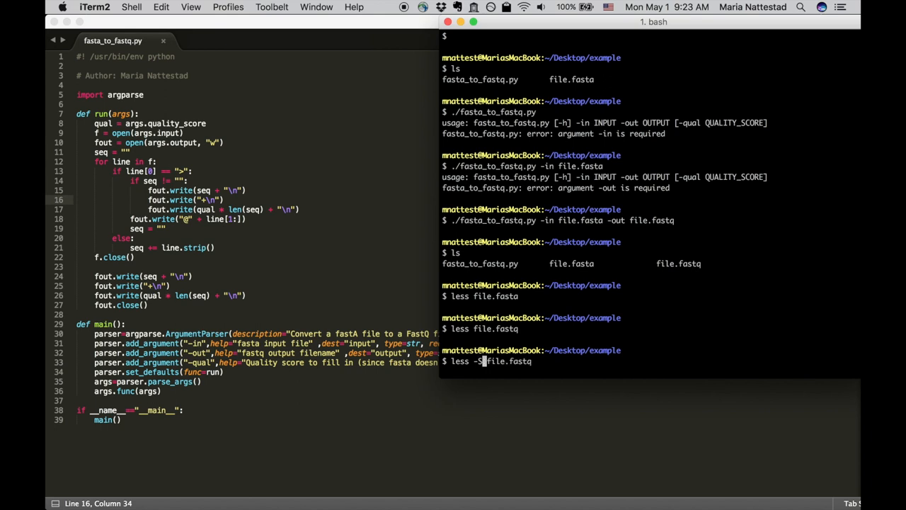
{"action": "type", "text": "q"}
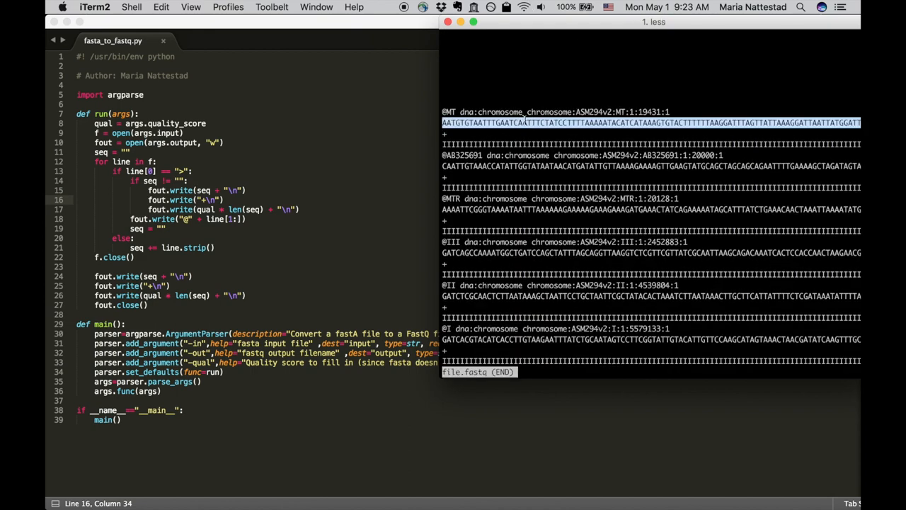
{"action": "mouse_move", "coordinate": [572, 146]}
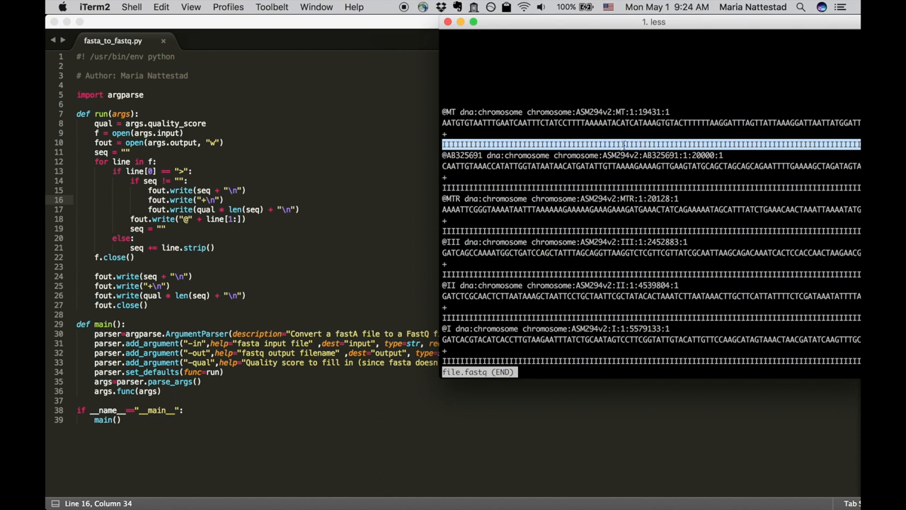
{"action": "mouse_move", "coordinate": [629, 140]}
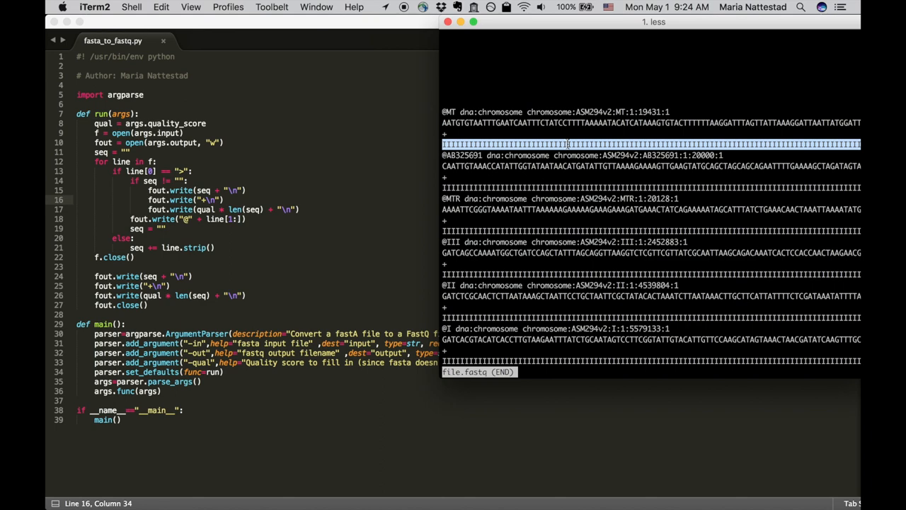
Step: Quit less and rerun the converter with -q but no value, drawing the 'expected one argument' error
{"action": "key", "text": "q"}
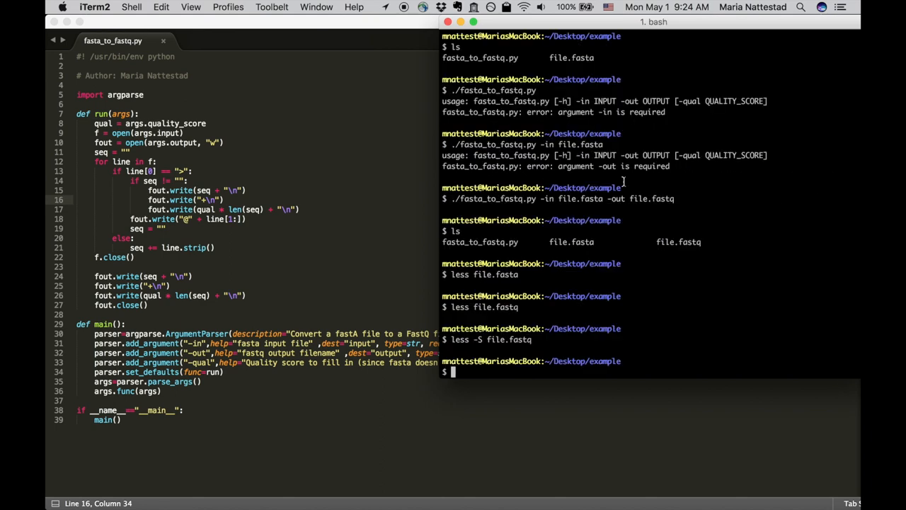
{"action": "type", "text": "less file.fastq"}
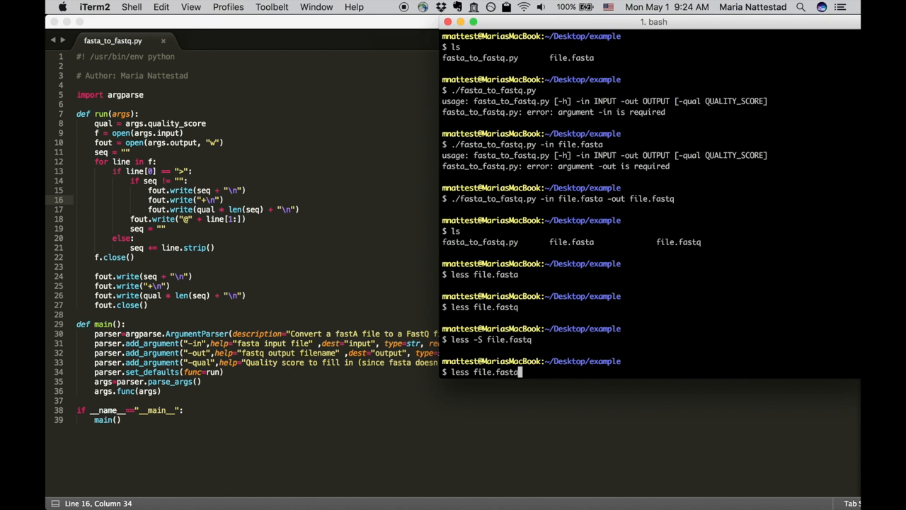
{"action": "type", "text": "./fasta_to_fastq.py -in file.fasta -out file.fastq"}
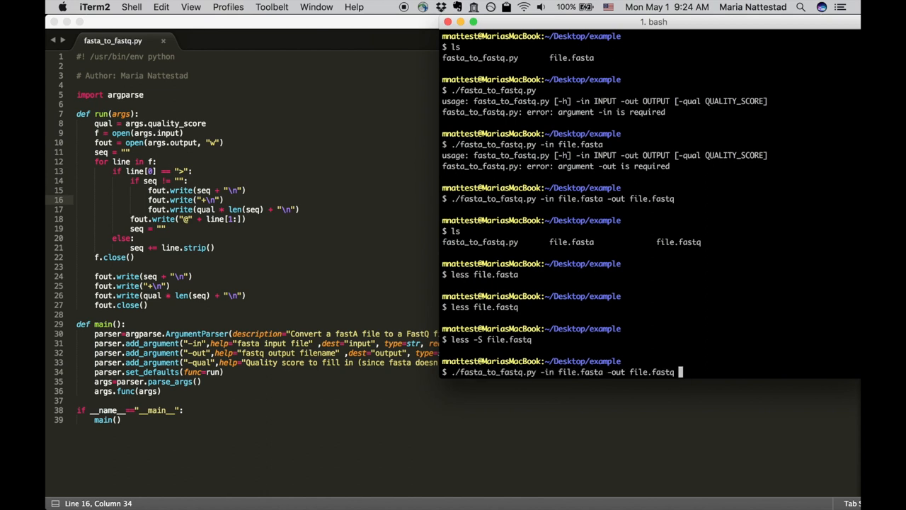
{"action": "mouse_move", "coordinate": [719, 303]}
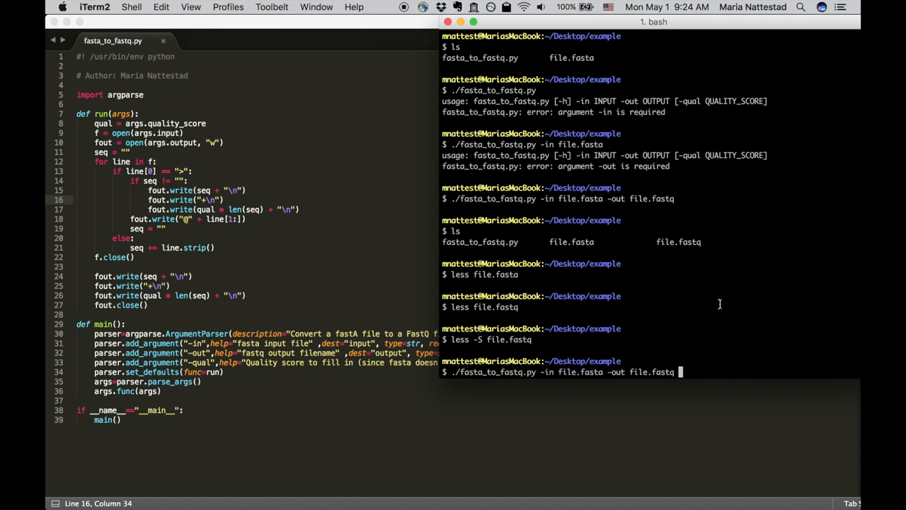
{"action": "mouse_move", "coordinate": [699, 351]}
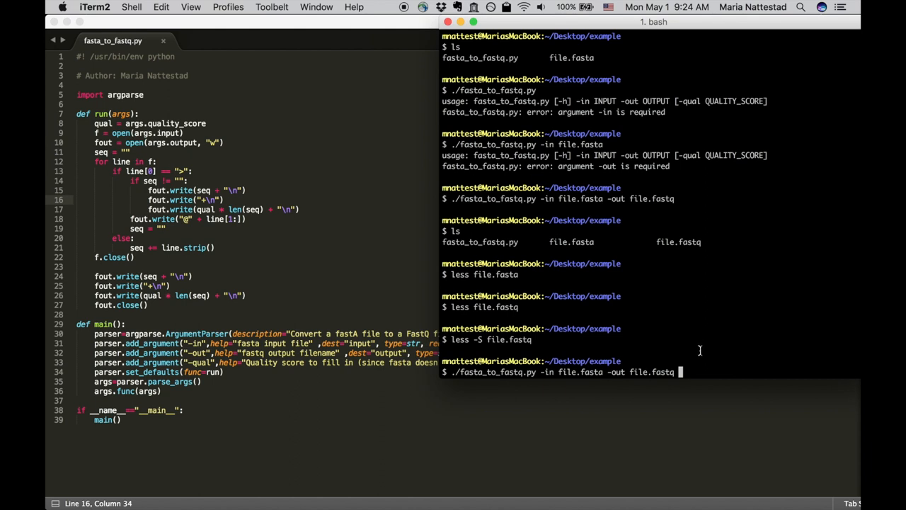
{"action": "type", "text": "-q"}
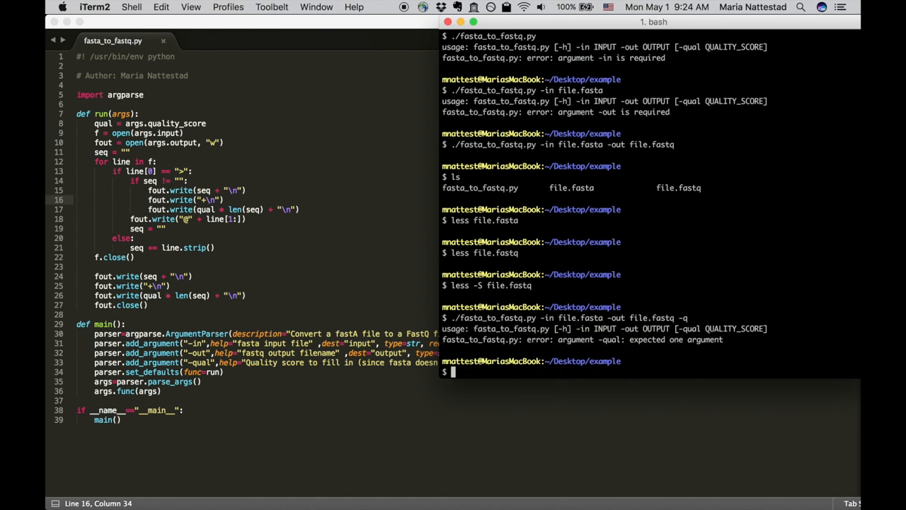
Step: Rerun the converter with a quality value of 5 so file.fastq regenerates cleanly
{"action": "type", "text": "./fasta_to_fastq.py -in file.fasta -out file.fastq -q"}
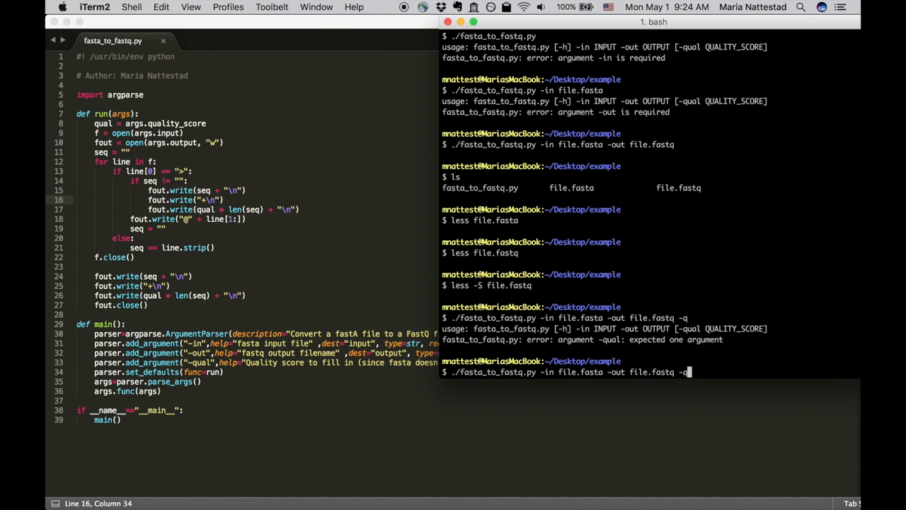
{"action": "type", "text": "ual"}
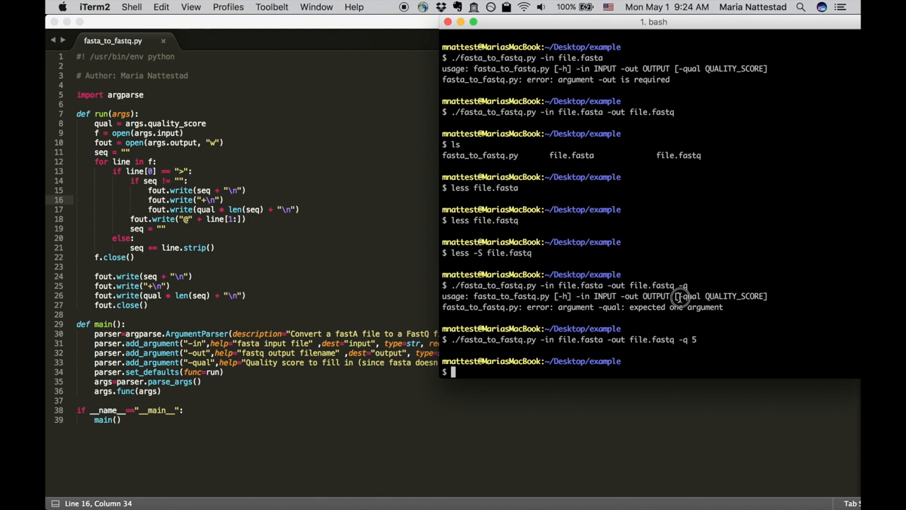
{"action": "mouse_move", "coordinate": [678, 324]}
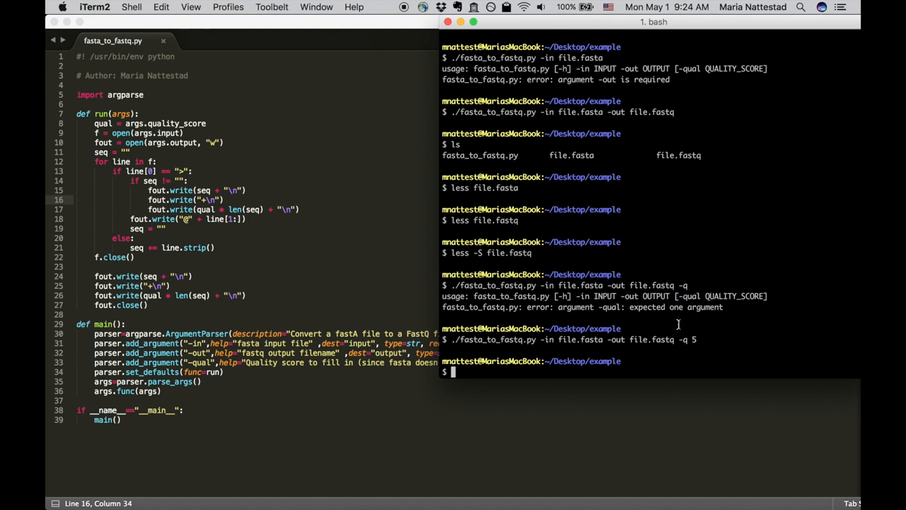
{"action": "type", "text": "./fasta_to_fastq.py -in file.fasta -out file.fastq -q"}
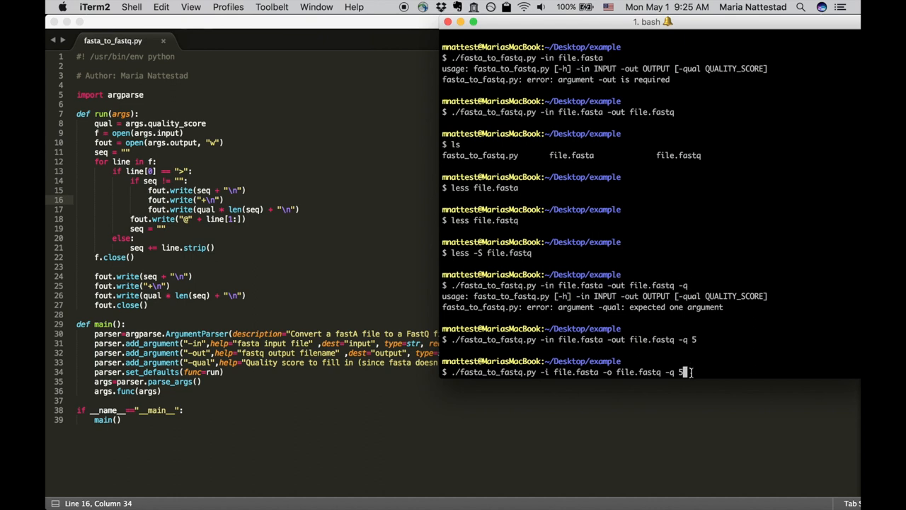
Step: Run the -i/-o/-q 5 short-option command, check file.fastq with less -S, and highlight the '-m 5' unrecognized arguments error
{"action": "key", "text": "Return"}
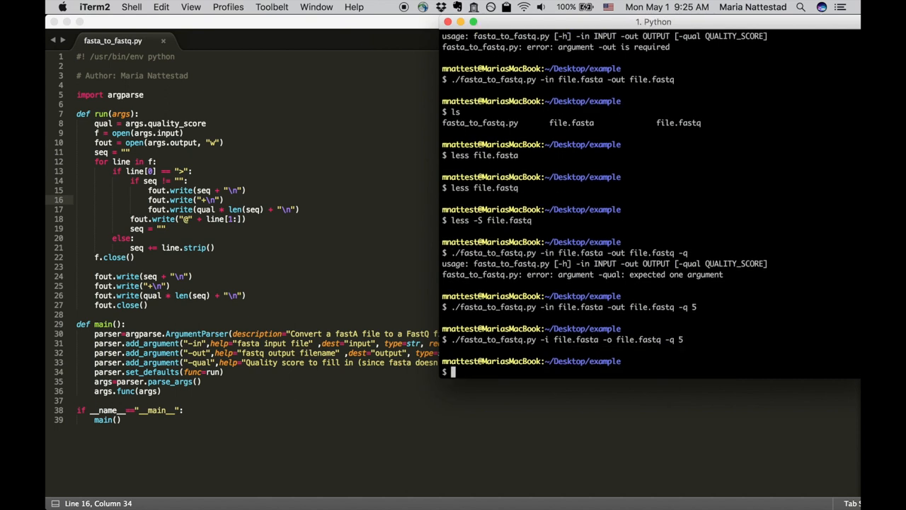
{"action": "type", "text": "less -"}
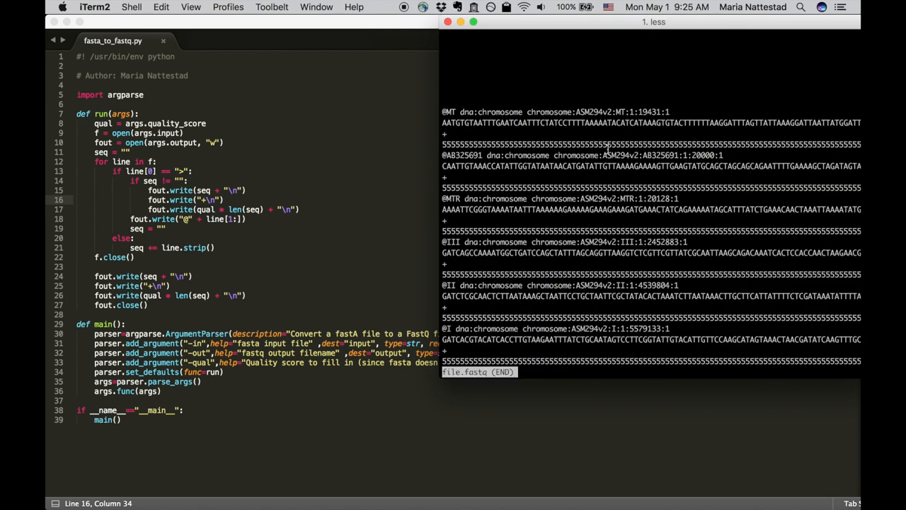
{"action": "key", "text": "q"}
{"action": "type", "text": "./fasta_to_fastq.py -i file.fasta -o file.fastq -m 5"}
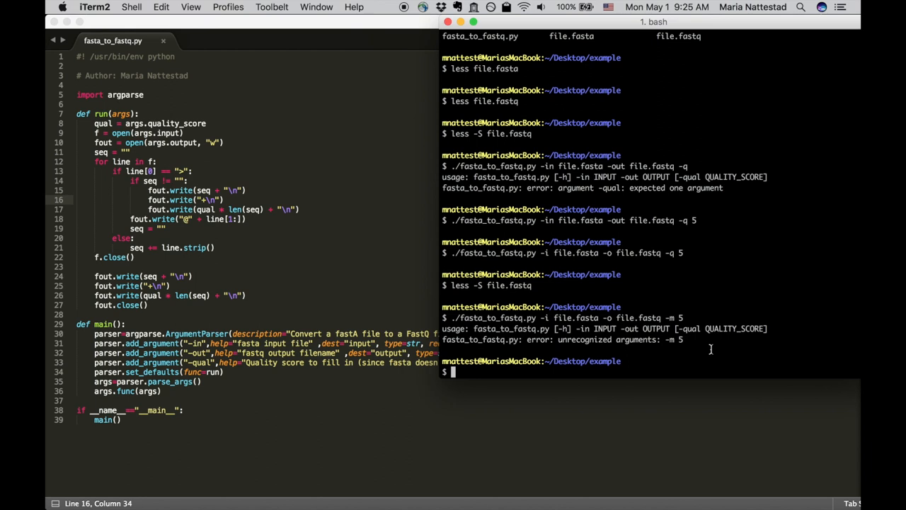
{"action": "mouse_move", "coordinate": [583, 329]}
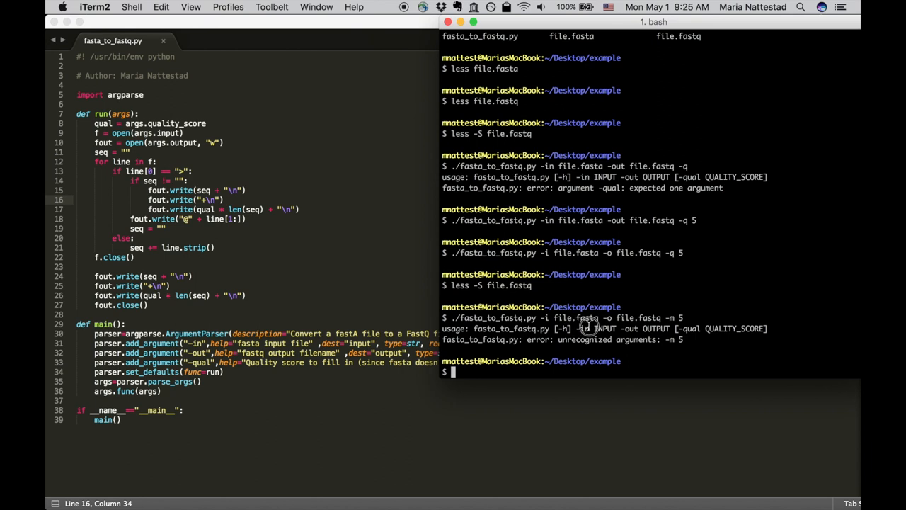
{"action": "left_click_drag", "start_coordinate": [578, 328], "coordinate": [673, 328]}
{"action": "type", "text": "./fasta_to_fastq.py -i file.fasta -o file.fastq -q"}
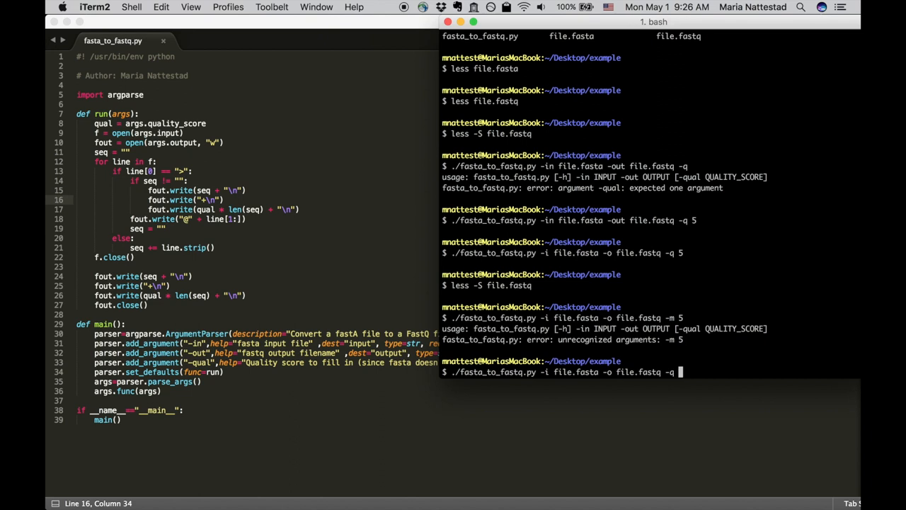
Step: Run with -q lacking a value and highlight the 'expected one argument' error message
{"action": "key", "text": "Return"}
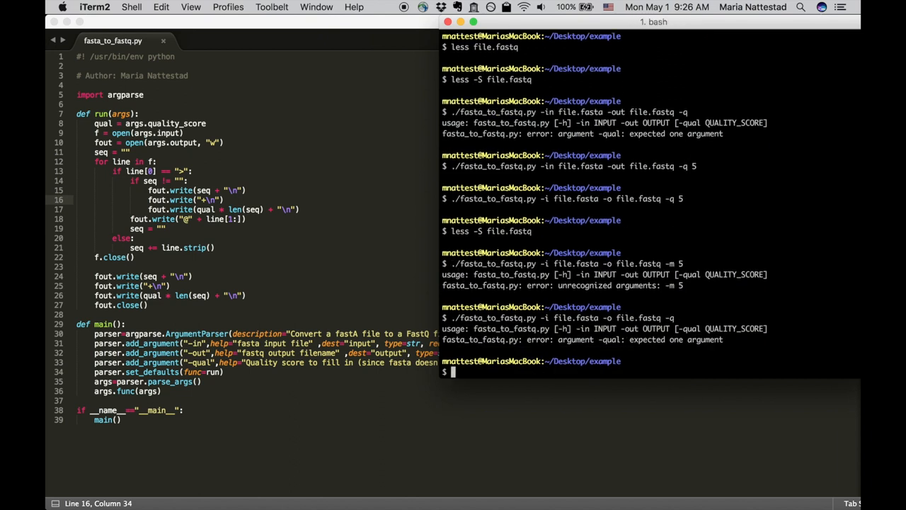
{"action": "left_click_drag", "start_coordinate": [559, 339], "coordinate": [708, 340]}
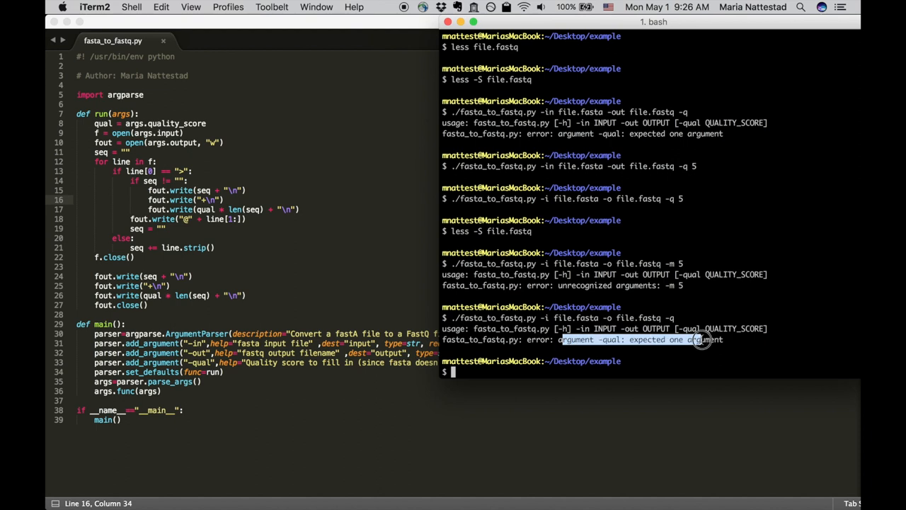
{"action": "left_click", "coordinate": [703, 339]}
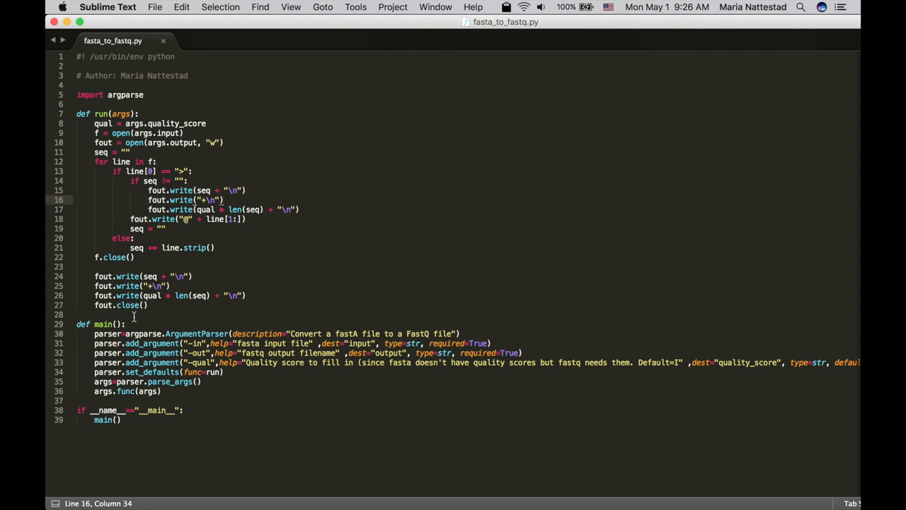
Step: Mark the script's header and import lines, then the run and main function definitions
{"action": "left_click", "coordinate": [170, 314]}
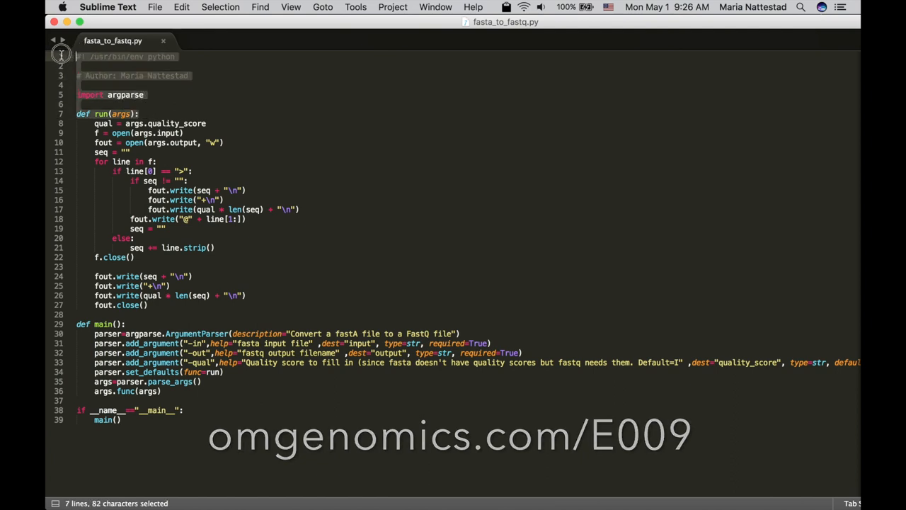
{"action": "left_click", "coordinate": [189, 76]}
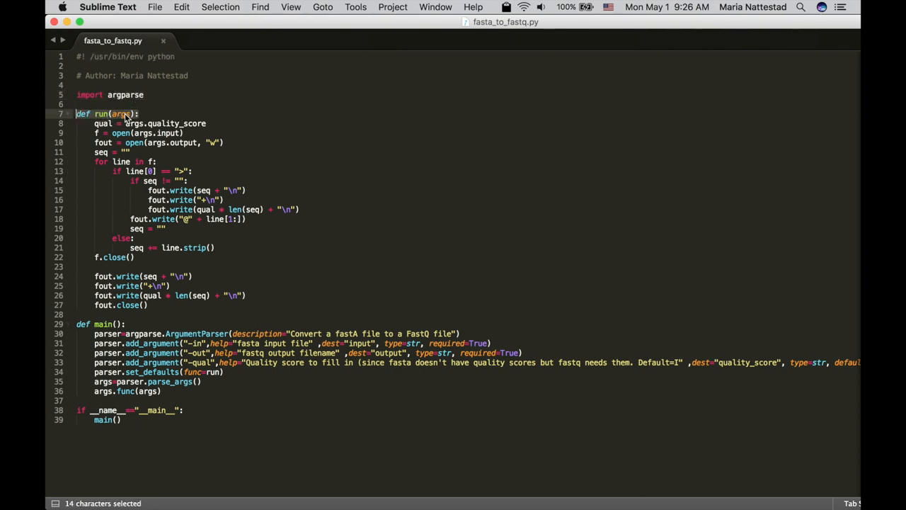
{"action": "left_click", "coordinate": [144, 116]}
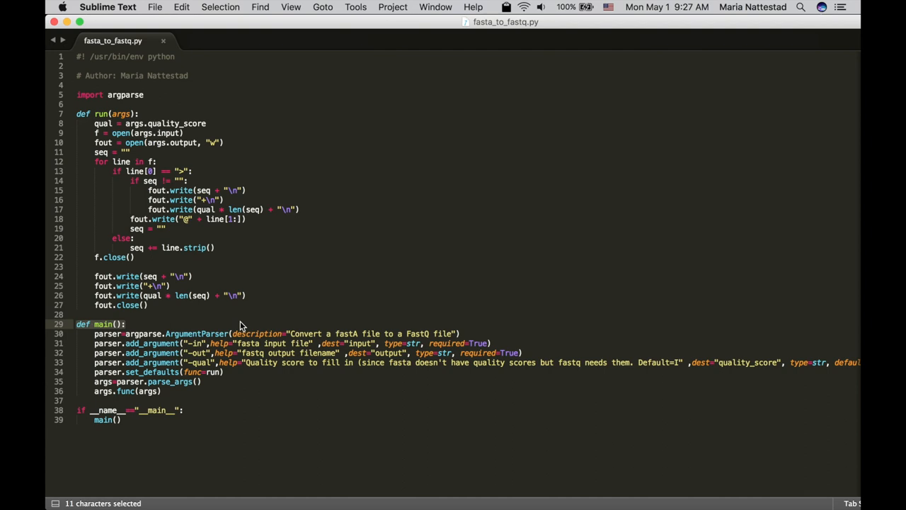
{"action": "mouse_move", "coordinate": [221, 323]}
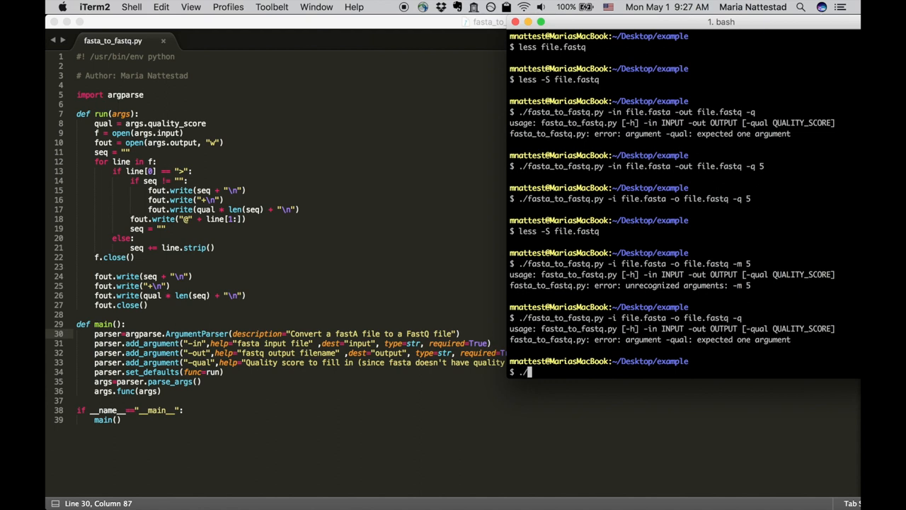
Step: Run fasta_to_fastq.py -h to print the -in, -out and -qual help text, then start a fresh prompt
{"action": "type", "text": "fasta_to_fastq.py -h"}
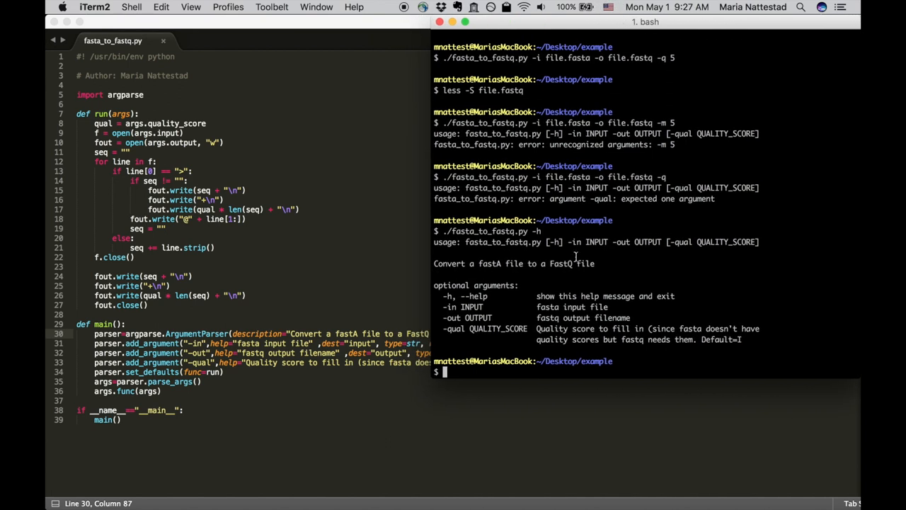
{"action": "mouse_move", "coordinate": [578, 284]}
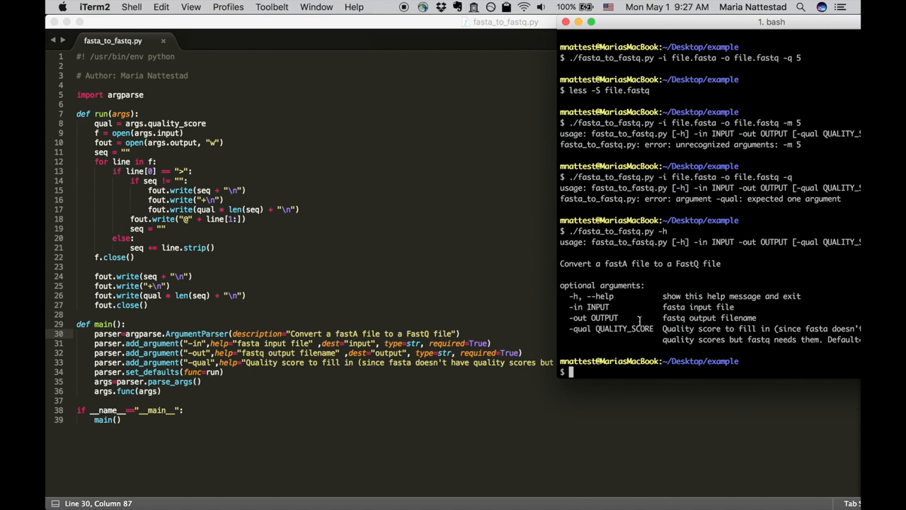
{"action": "key", "text": "cmd+tab"}
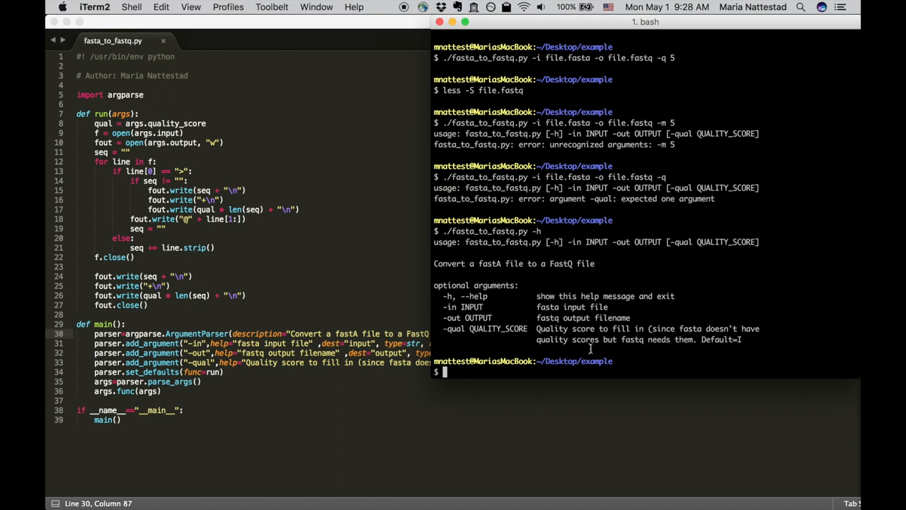
{"action": "mouse_move", "coordinate": [573, 348]}
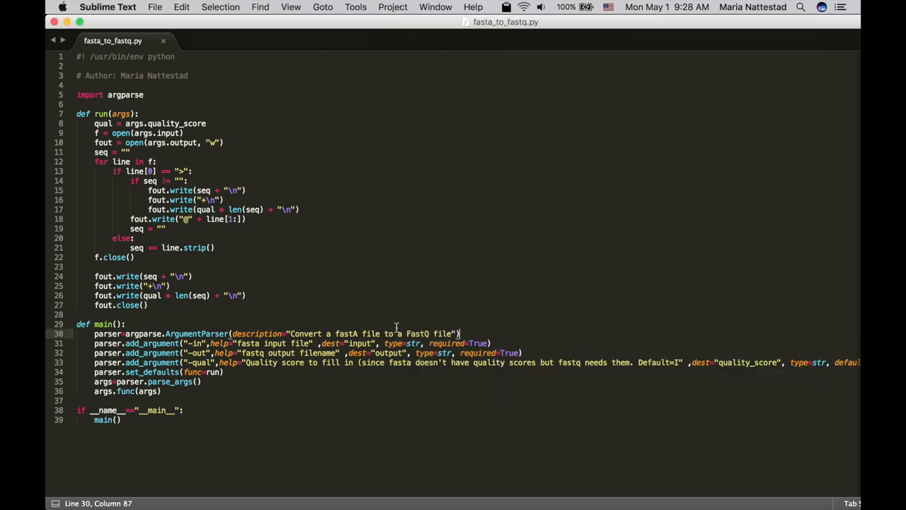
Step: Rerun fasta_to_fastq.py -h and scroll through the usage and optional arguments showing 'Default=I'
{"action": "left_click", "coordinate": [678, 362]}
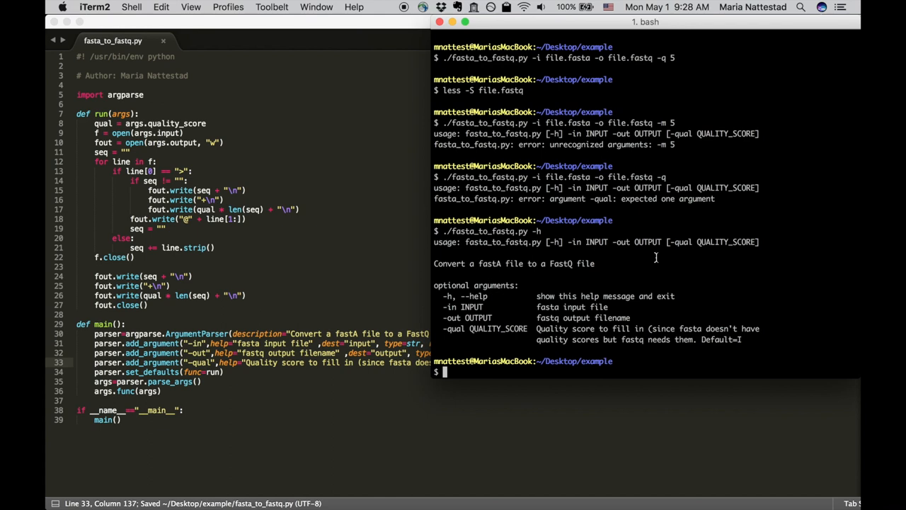
{"action": "scroll", "scroll_direction": "down", "scroll_amount": 3}
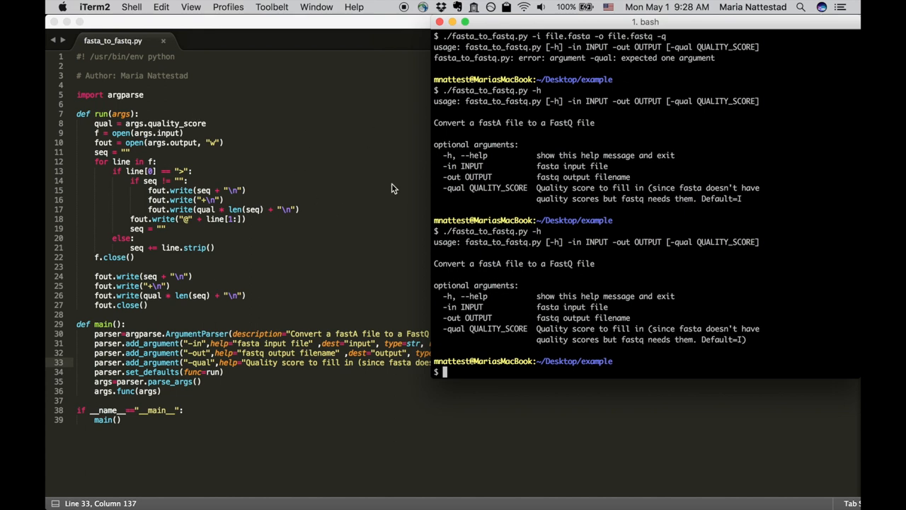
{"action": "mouse_move", "coordinate": [661, 313]}
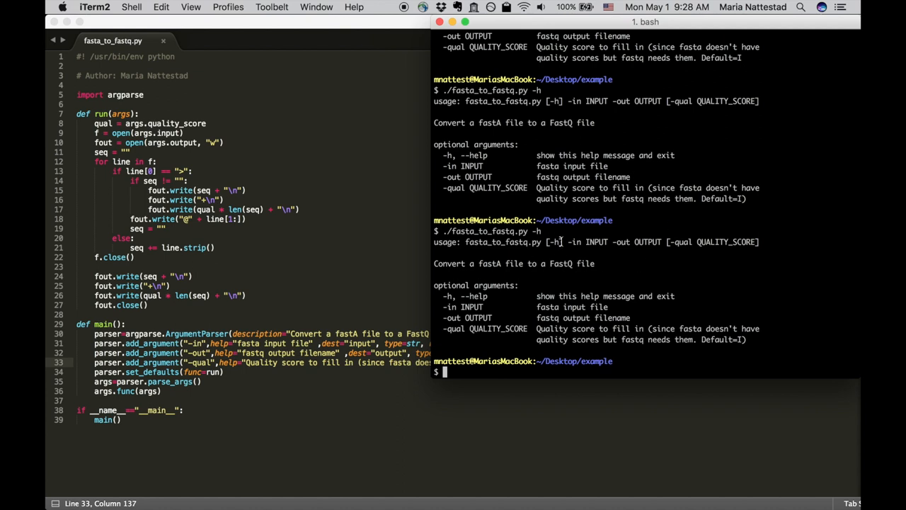
{"action": "mouse_move", "coordinate": [718, 271]}
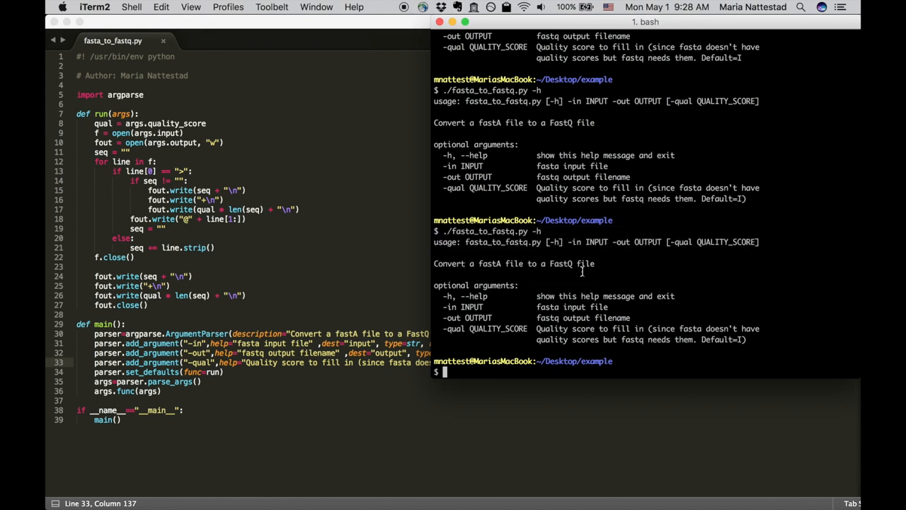
{"action": "mouse_move", "coordinate": [710, 257]}
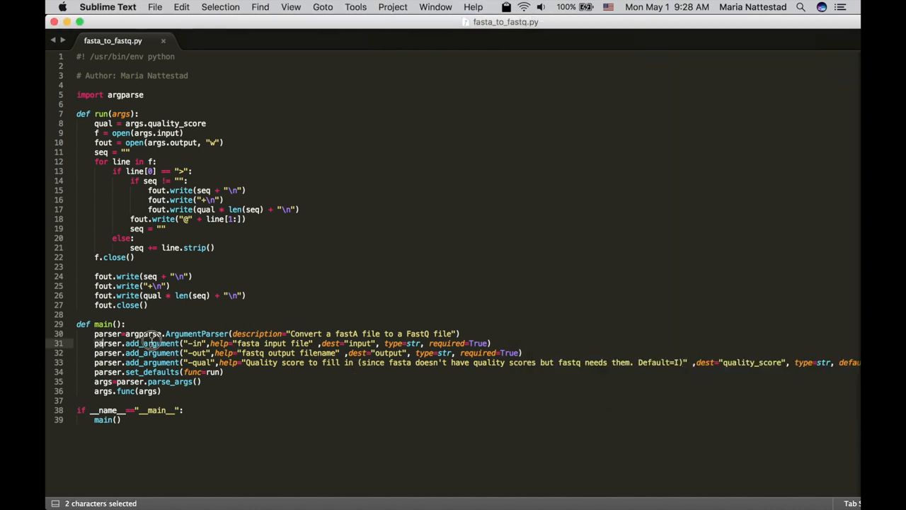
{"action": "left_click", "coordinate": [193, 344]}
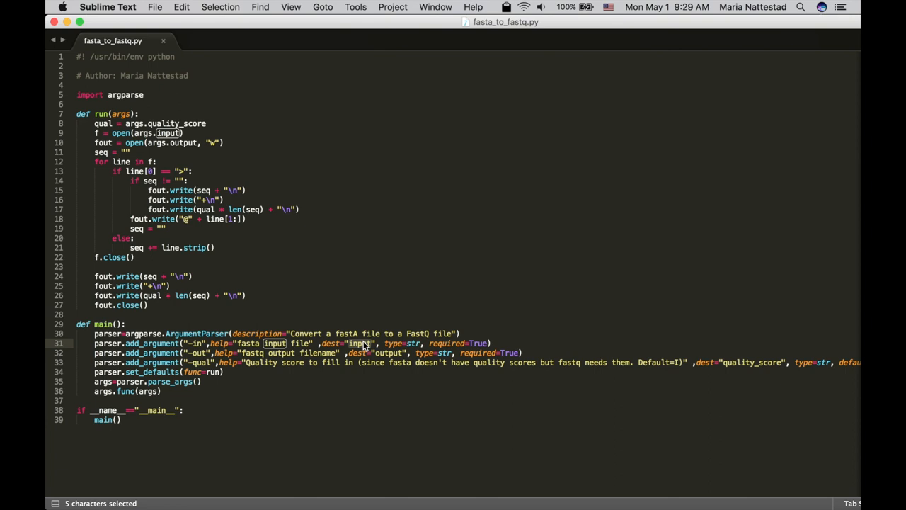
{"action": "mouse_move", "coordinate": [212, 141]}
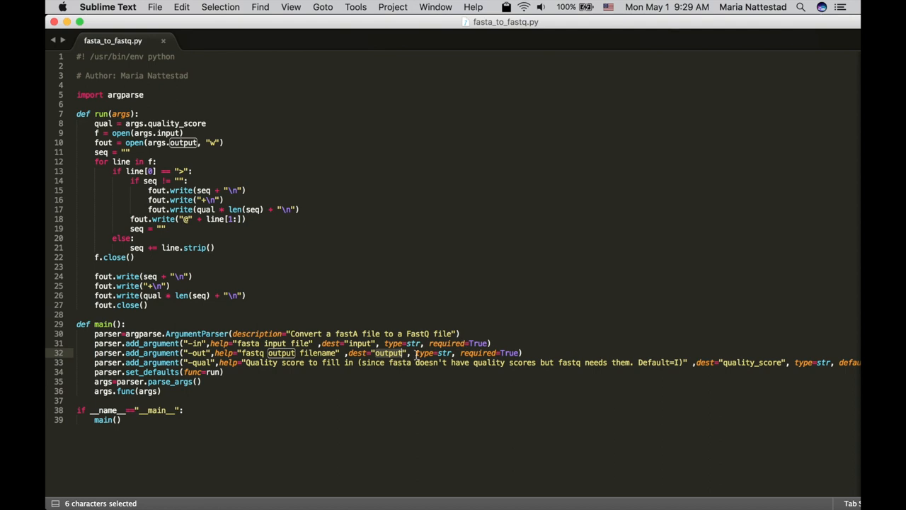
{"action": "left_click", "coordinate": [383, 342]}
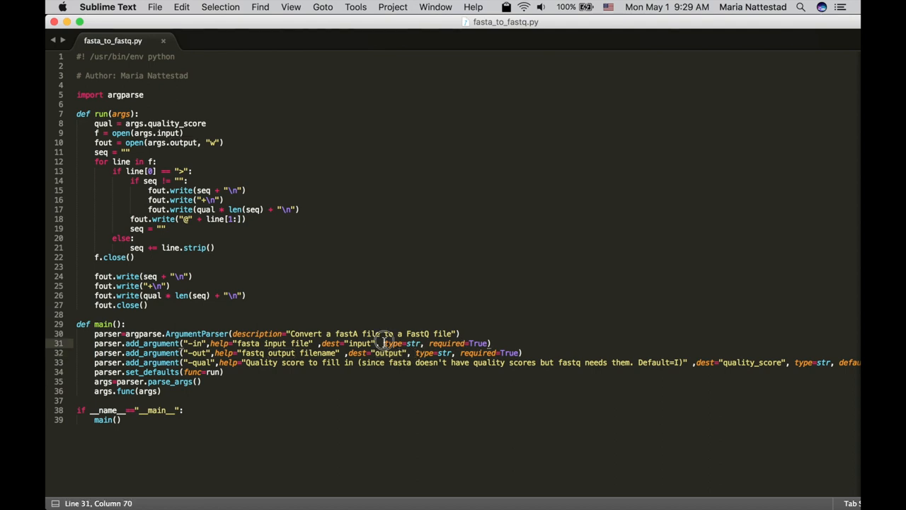
{"action": "double_click", "coordinate": [415, 344]}
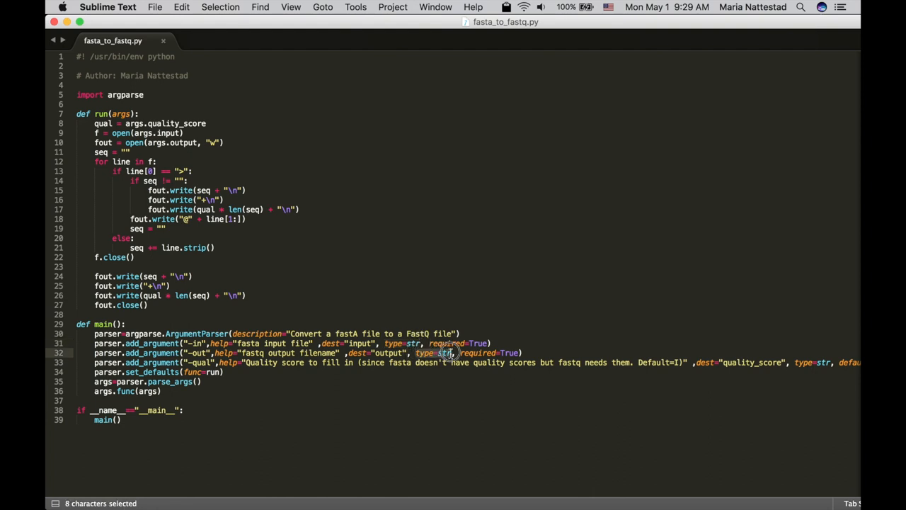
{"action": "scroll", "scroll_direction": "right", "scroll_amount": 3}
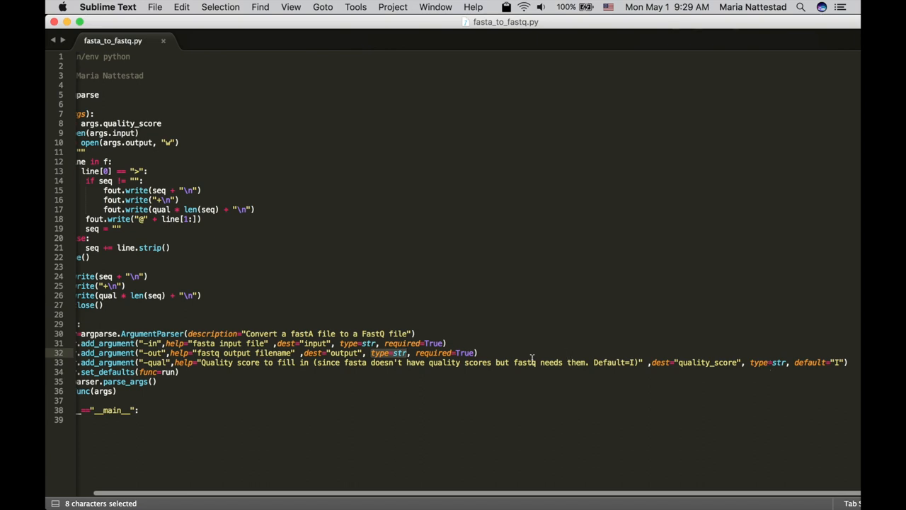
{"action": "scroll", "scroll_direction": "left", "scroll_amount": 3}
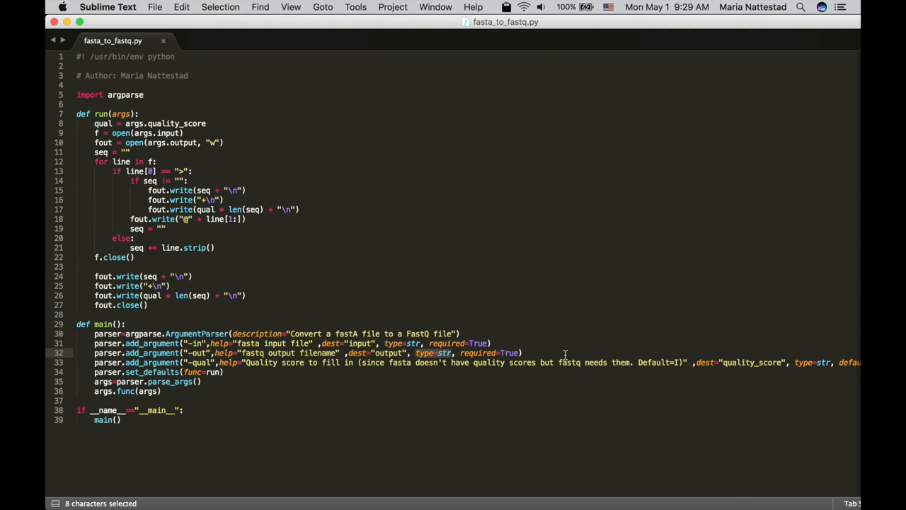
{"action": "scroll", "scroll_direction": "right", "scroll_amount": 3}
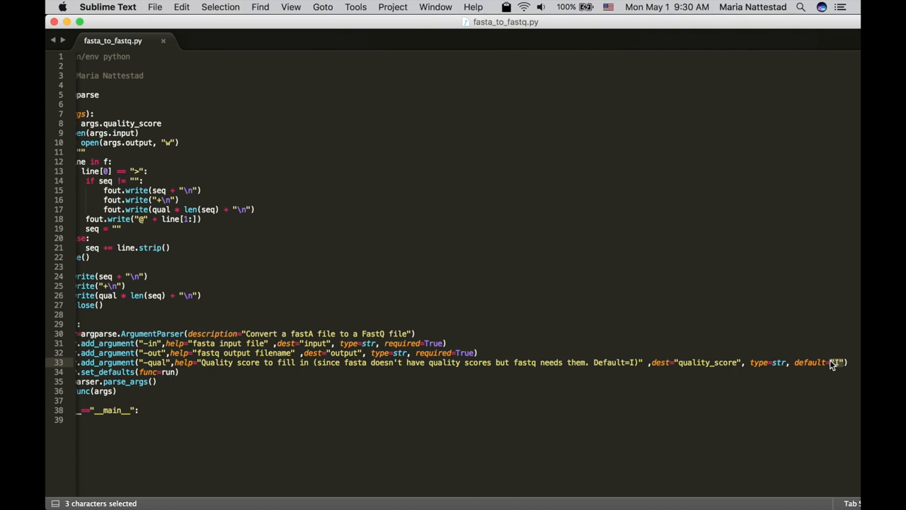
{"action": "left_click", "coordinate": [833, 363]}
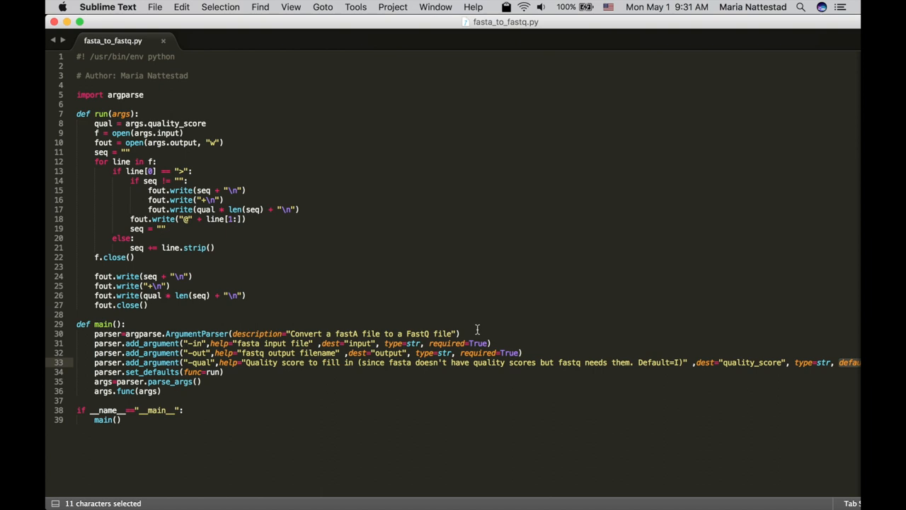
{"action": "mouse_move", "coordinate": [458, 315]}
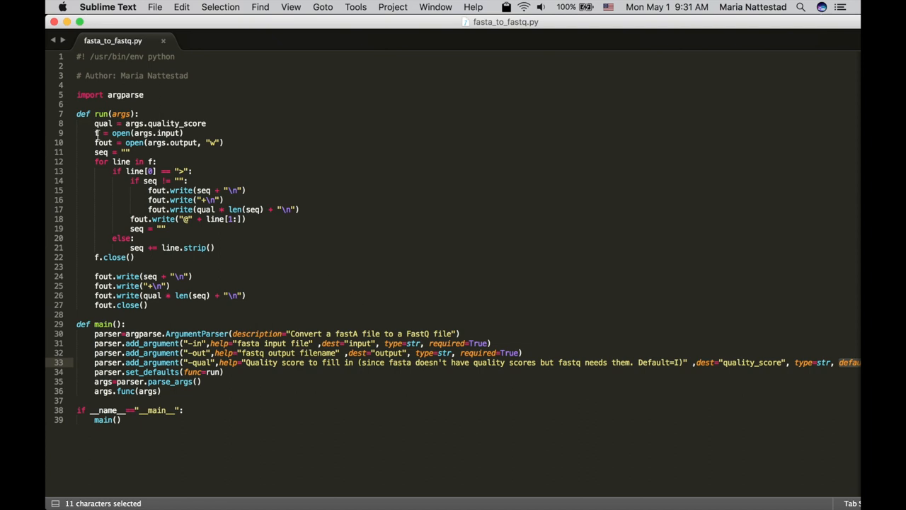
{"action": "left_click_drag", "start_coordinate": [94, 133], "coordinate": [149, 304]}
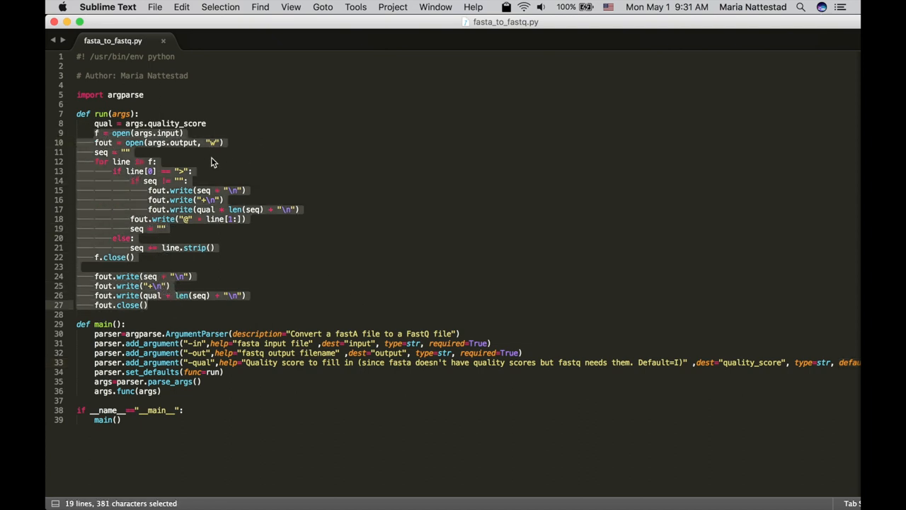
{"action": "left_click", "coordinate": [112, 133]}
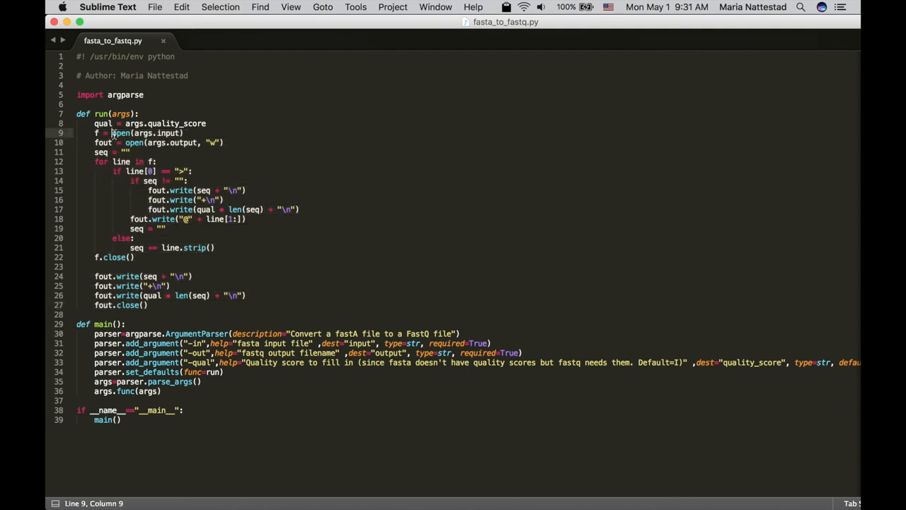
{"action": "left_click_drag", "start_coordinate": [111, 133], "coordinate": [182, 133]}
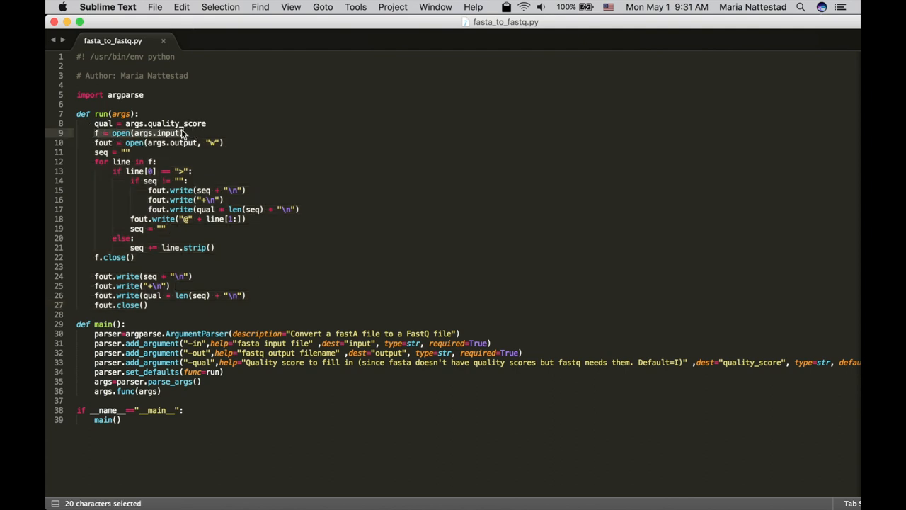
{"action": "left_click", "coordinate": [183, 133]}
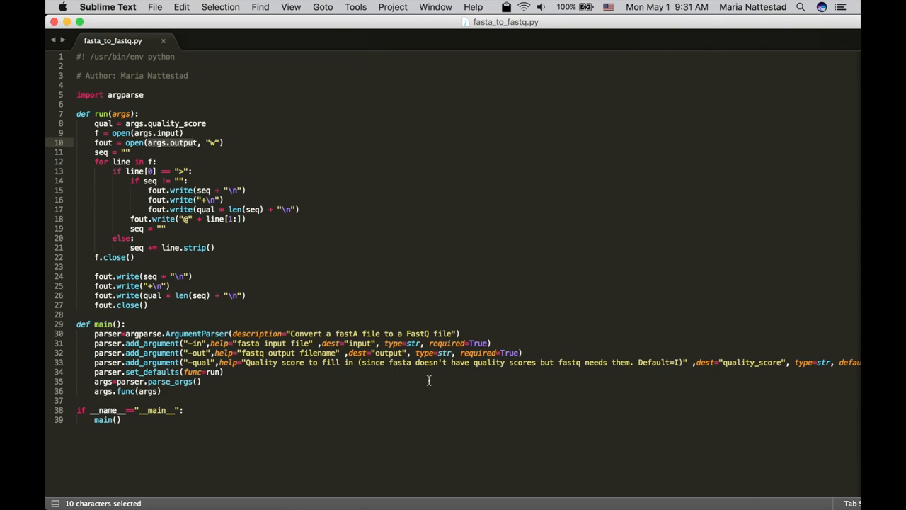
{"action": "left_click", "coordinate": [218, 142]}
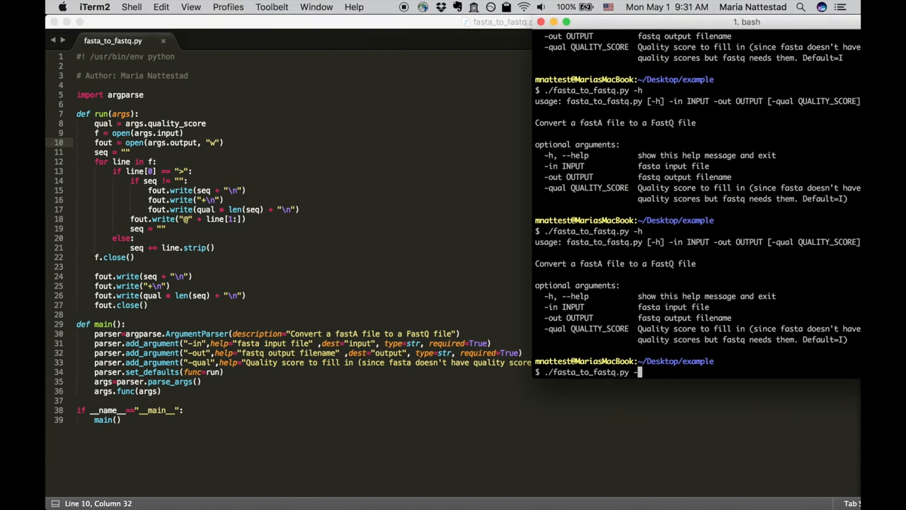
Step: Run ./fasta_to_fastq.py -in fil.fasta -out fil.fastq and highlight the 'no such file' IOError
{"action": "type", "text": "-in"}
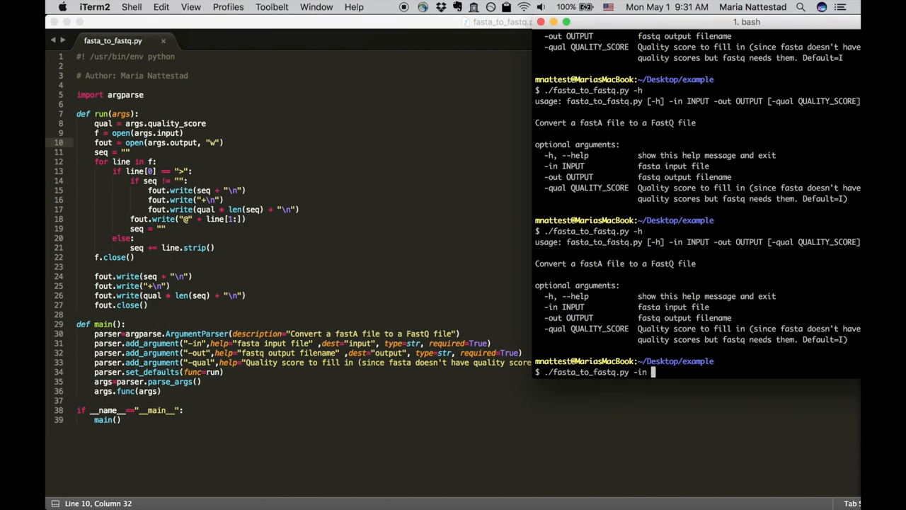
{"action": "type", "text": "fi"}
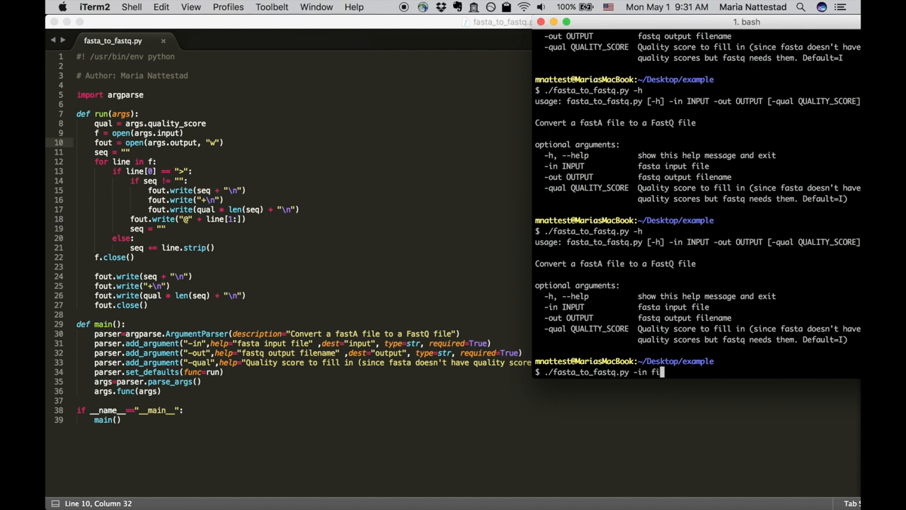
{"action": "type", "text": "l.fast"}
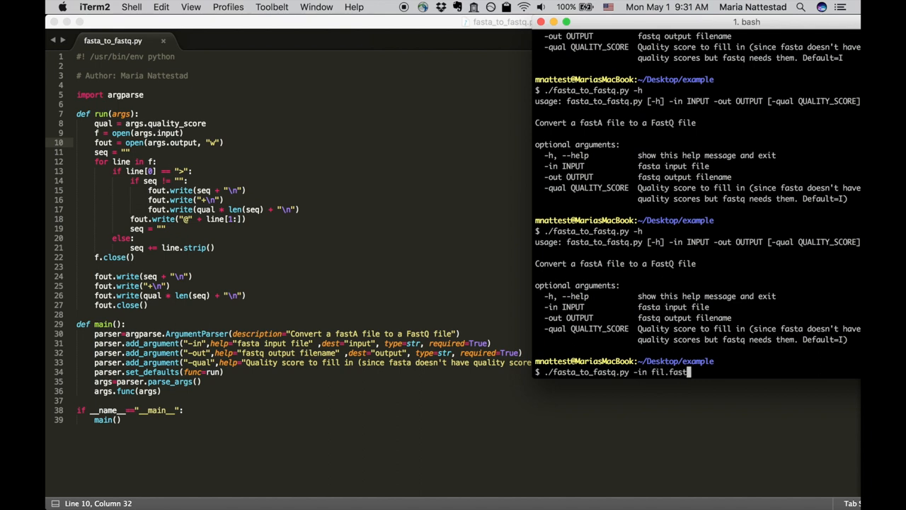
{"action": "type", "text": "a -out fil.fastq"}
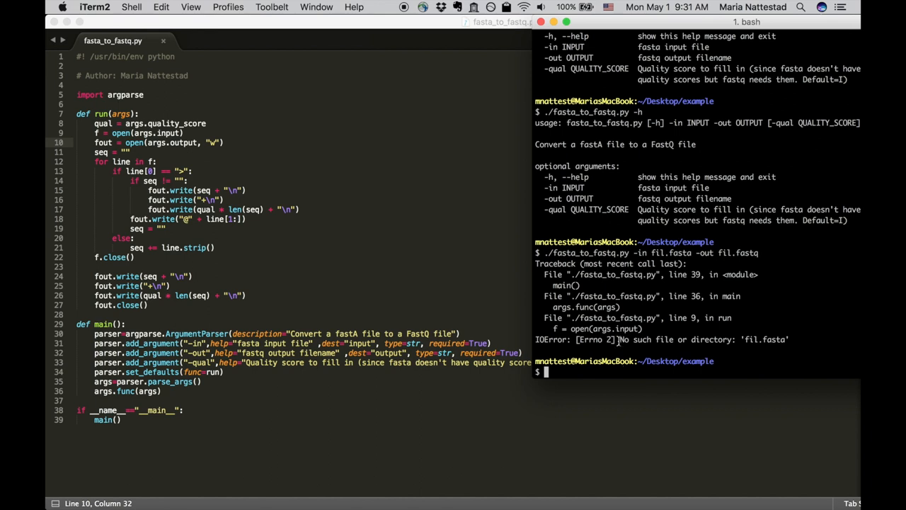
{"action": "left_click_drag", "start_coordinate": [538, 263], "coordinate": [792, 345]}
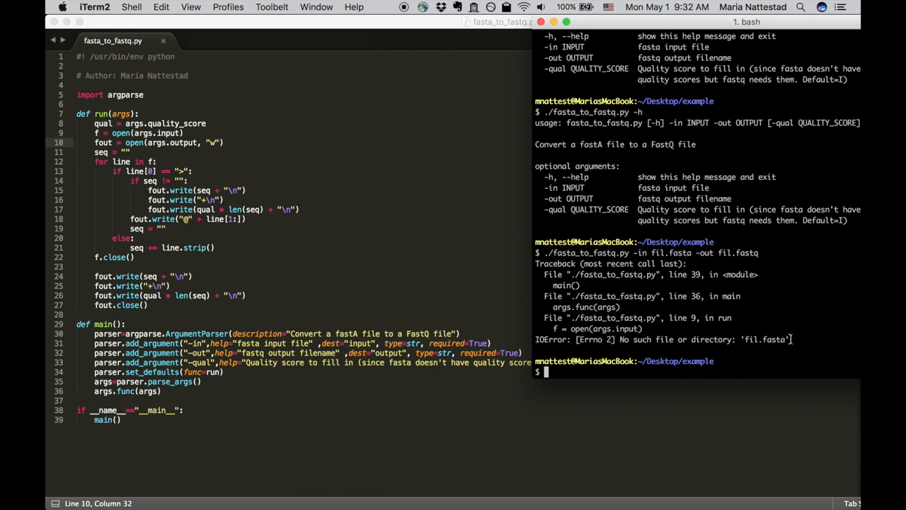
Step: Rerun the converter with -in file.fasta -out fil.fastq, then begin viewing the output with less -S
{"action": "type", "text": "./fasta_to_fastq.py -in fil.fasta -out fil.fastq"}
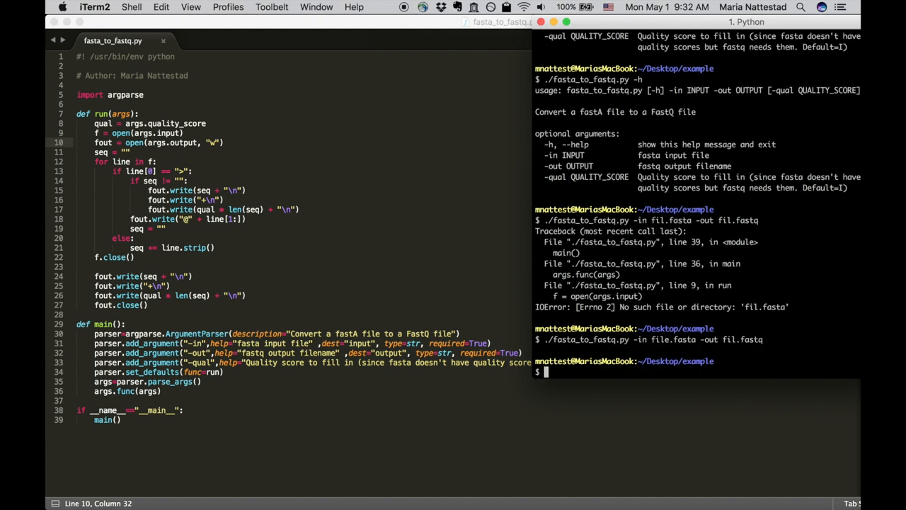
{"action": "type", "text": "les s"}
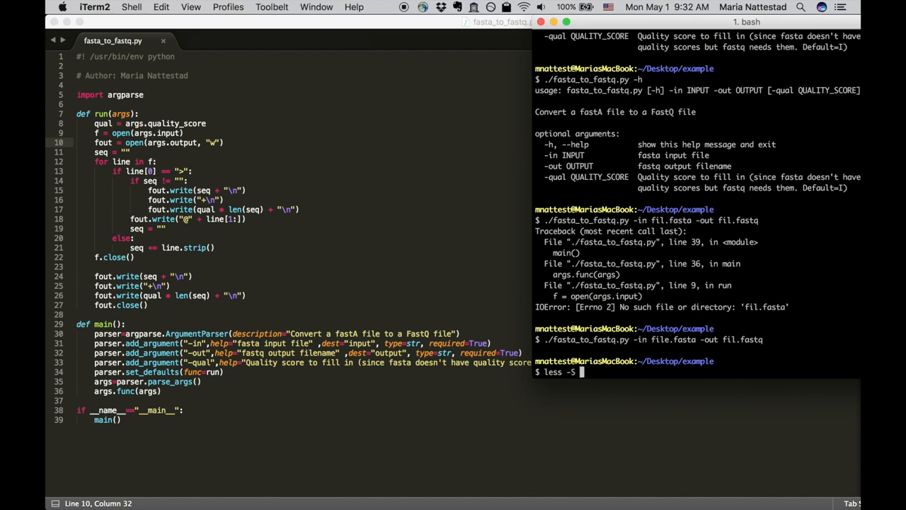
{"action": "type", "text": "fil.fas"}
{"action": "left_click", "coordinate": [224, 208]}
{"action": "type", "text": "[0]"}
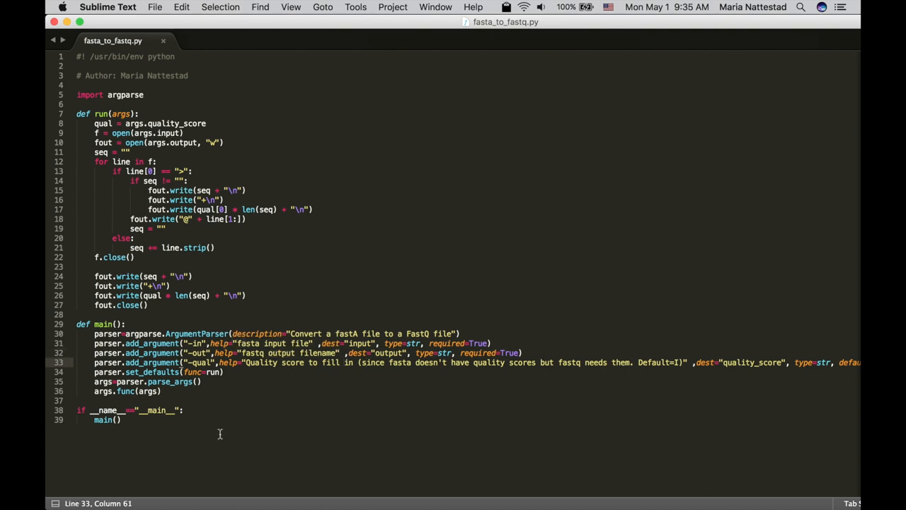
Step: Change qual * len(seq) to qual[0] * len(seq) on line 19 and save the script
{"action": "key", "text": "cmd+a"}
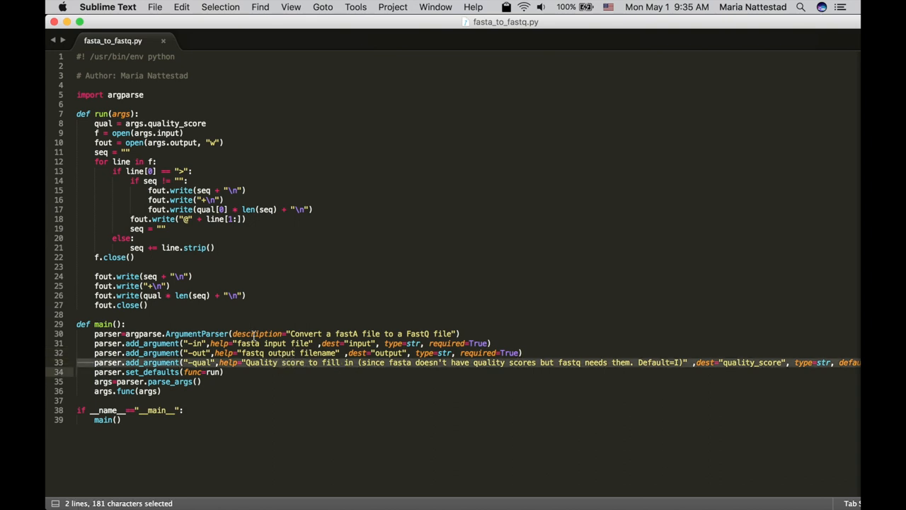
{"action": "left_click", "coordinate": [311, 342]}
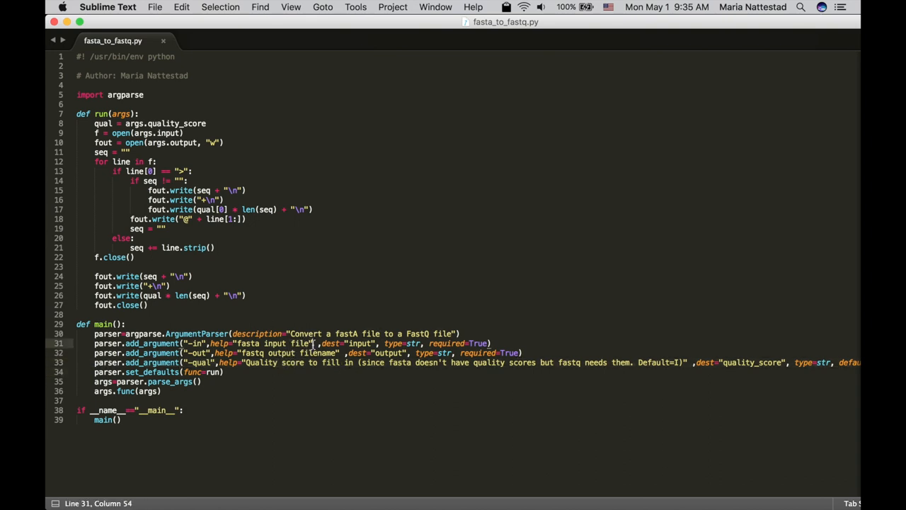